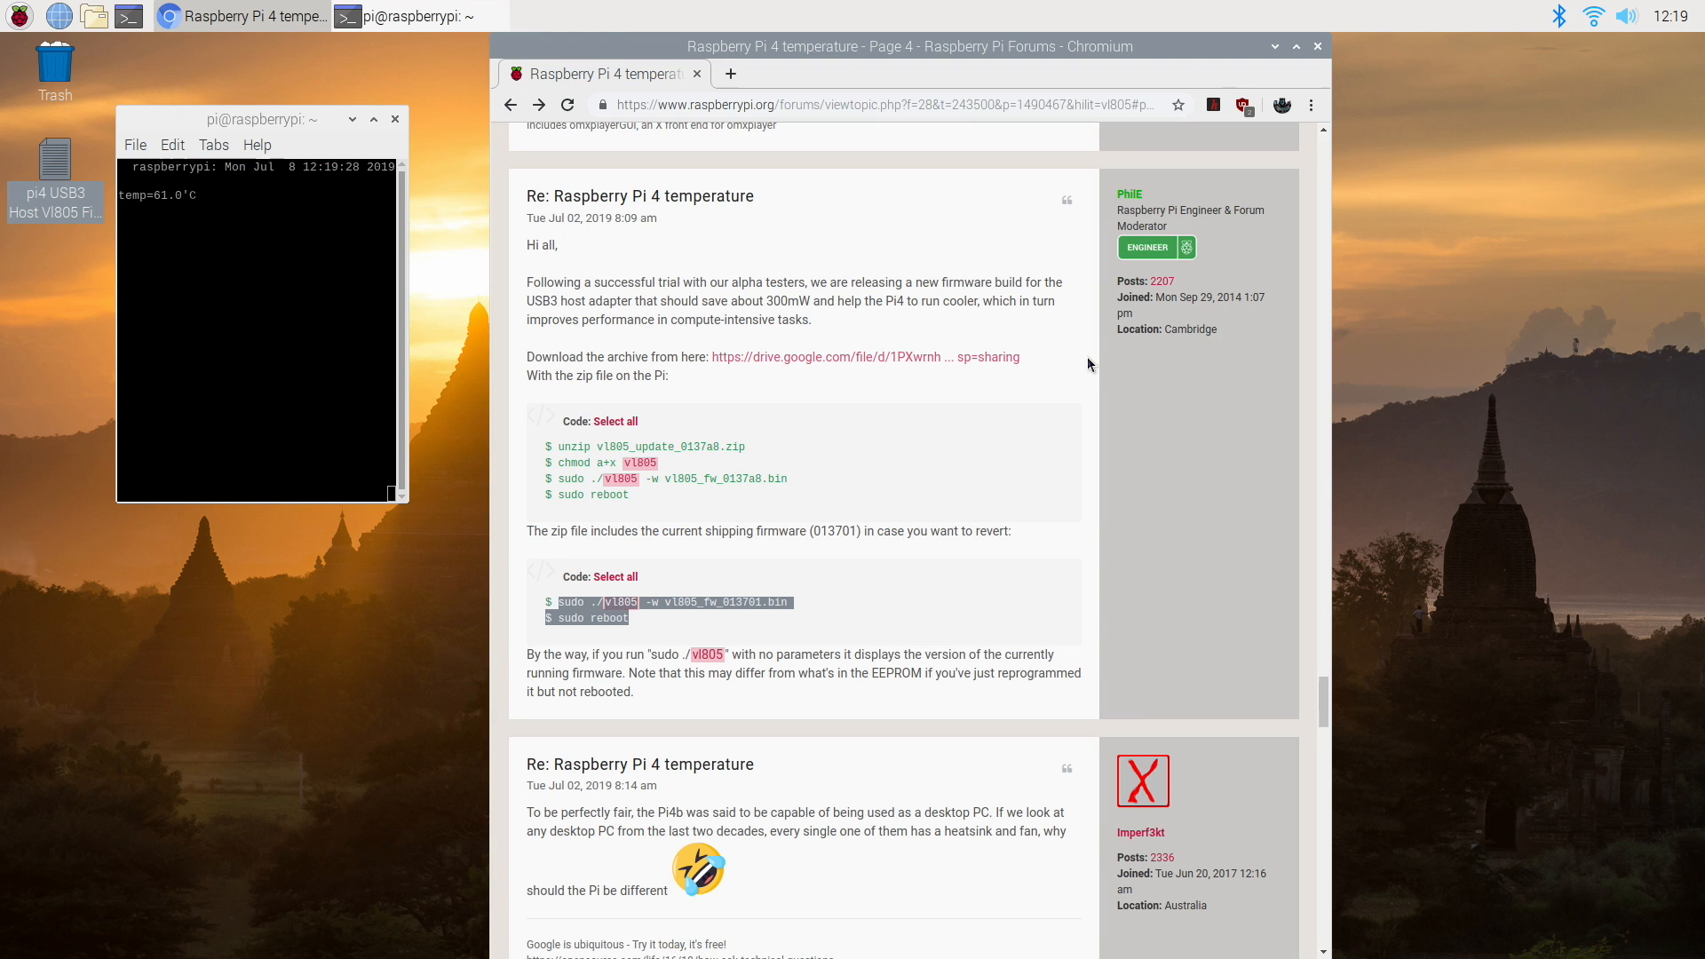
pyautogui.moveTo(950, 237)
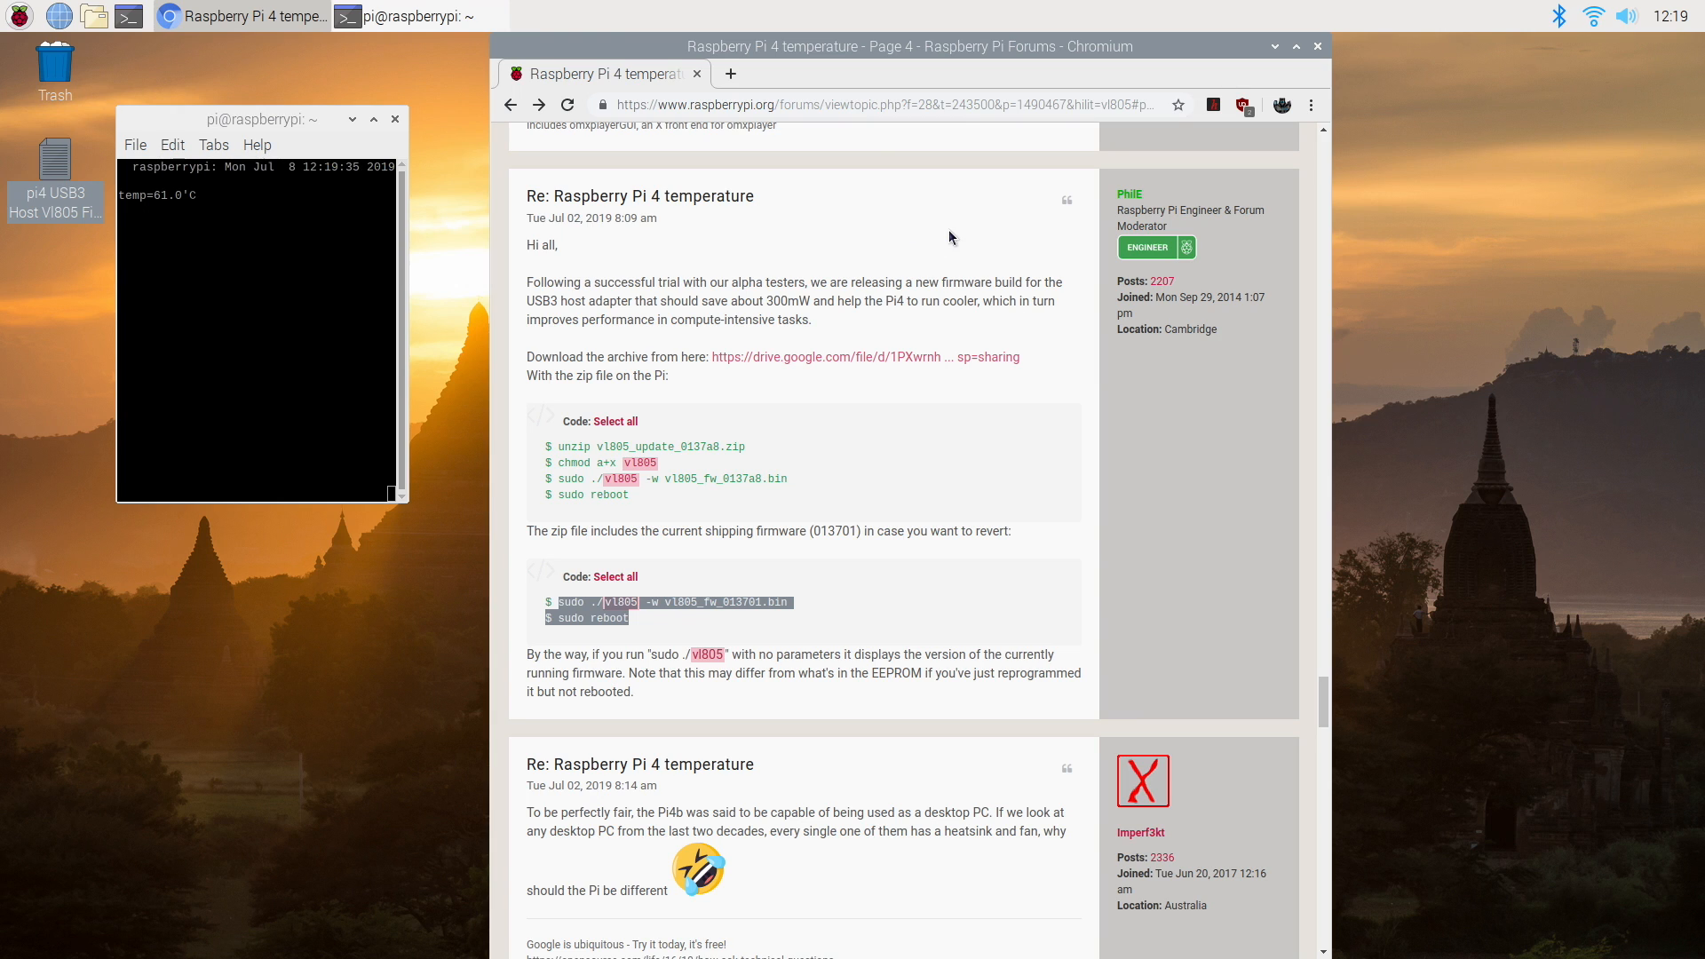
pyautogui.moveTo(740, 430)
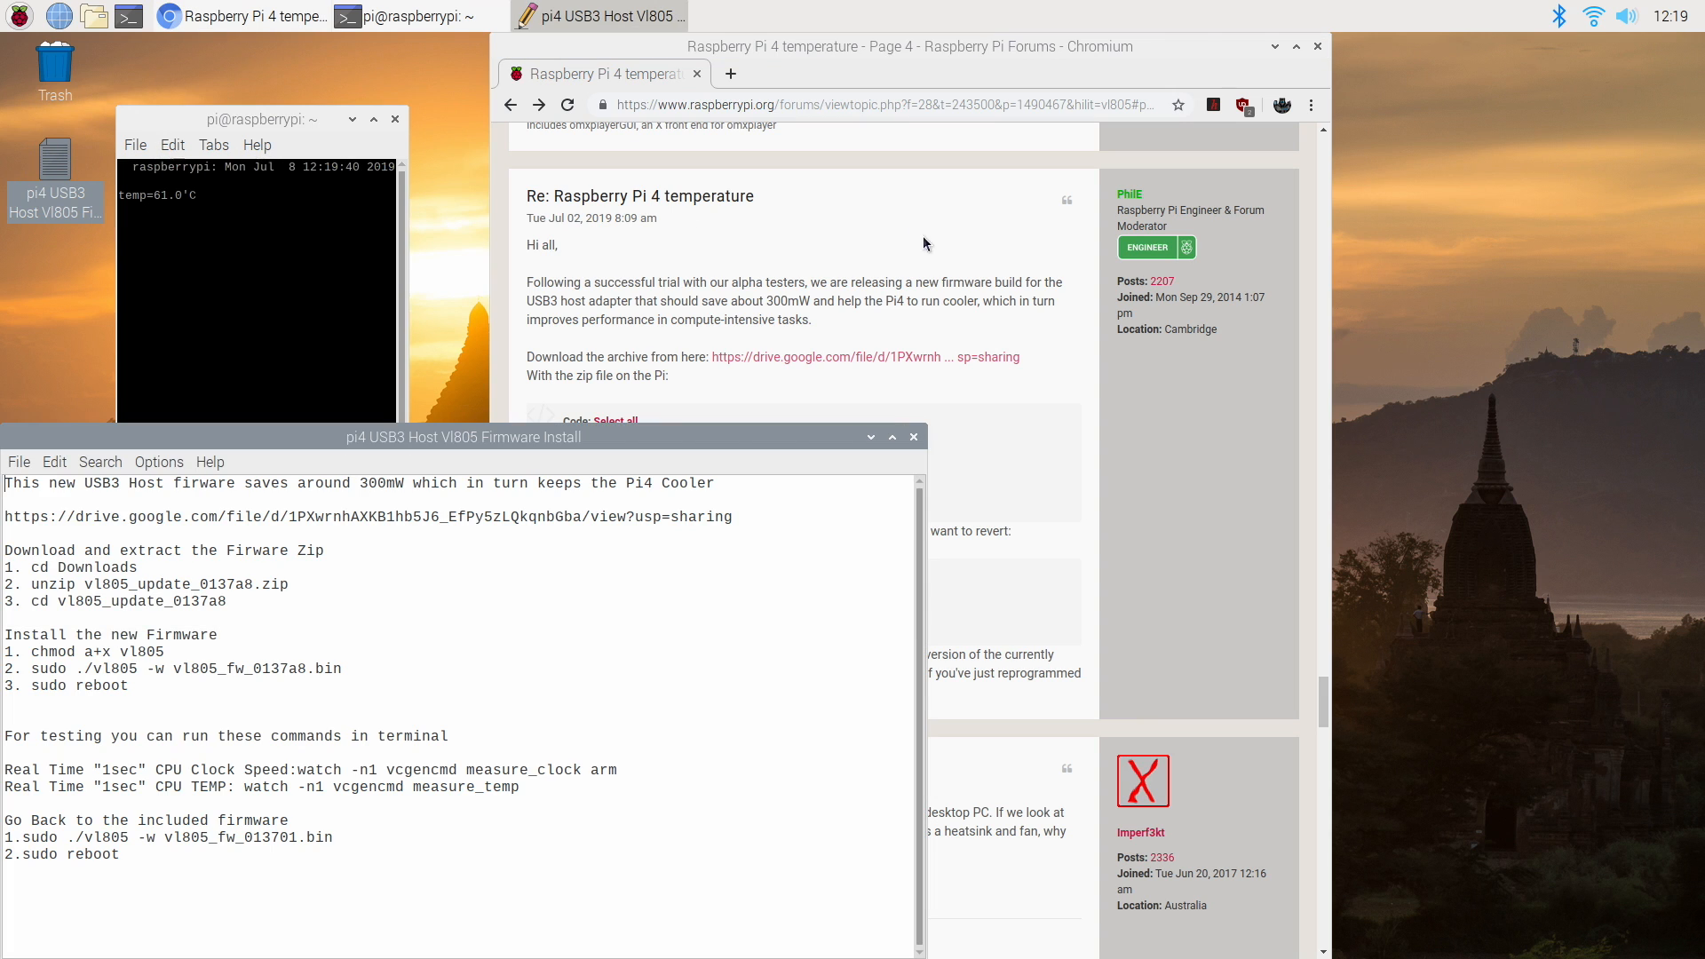
# - Drag the Mousepad VL805 install notes window over to the right side of the screen
pyautogui.moveTo(461, 436); pyautogui.dragTo(1185, 136)
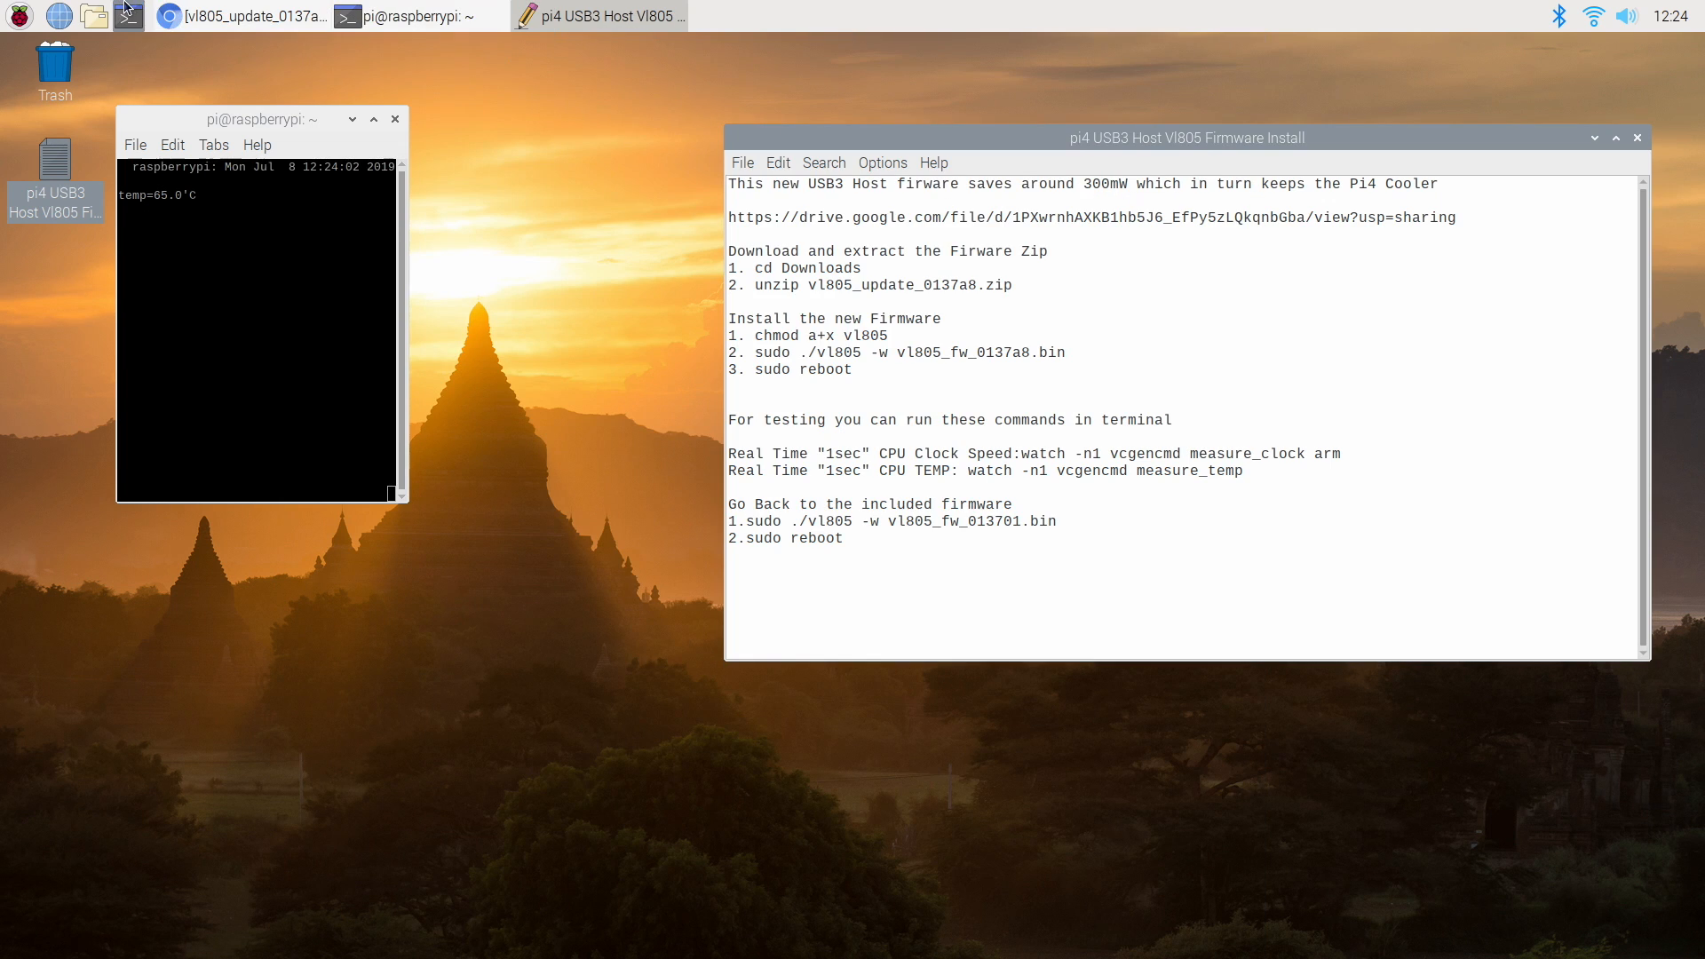
pyautogui.click(127, 15)
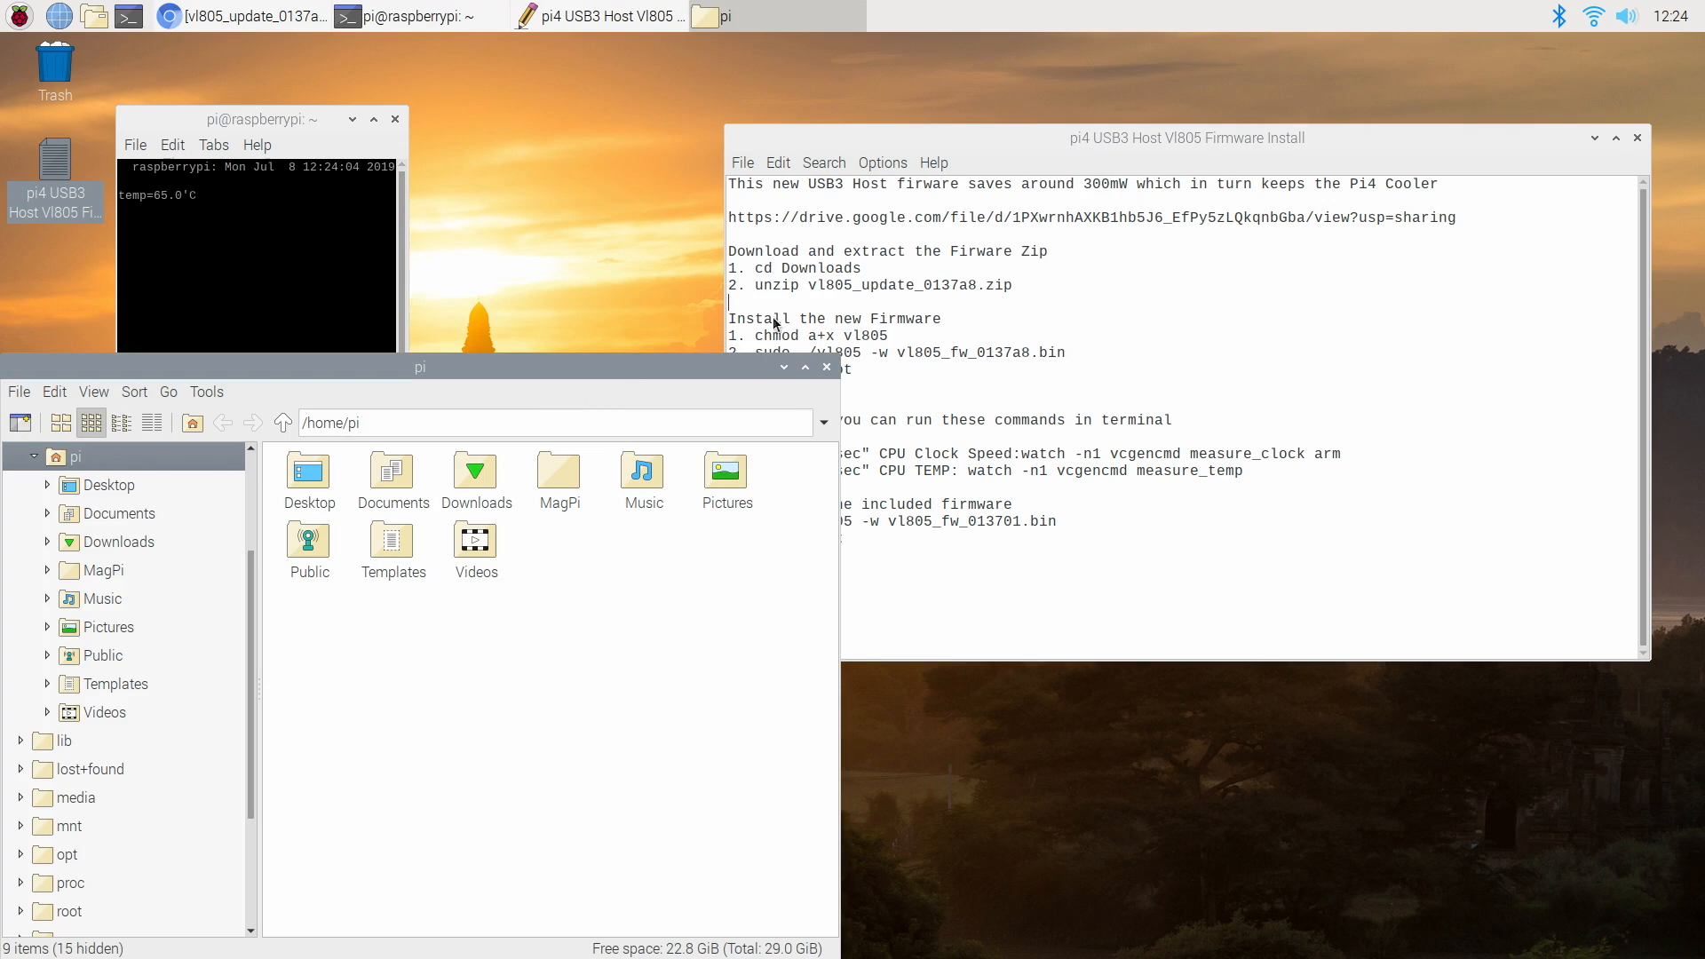
pyautogui.doubleClick(475, 479)
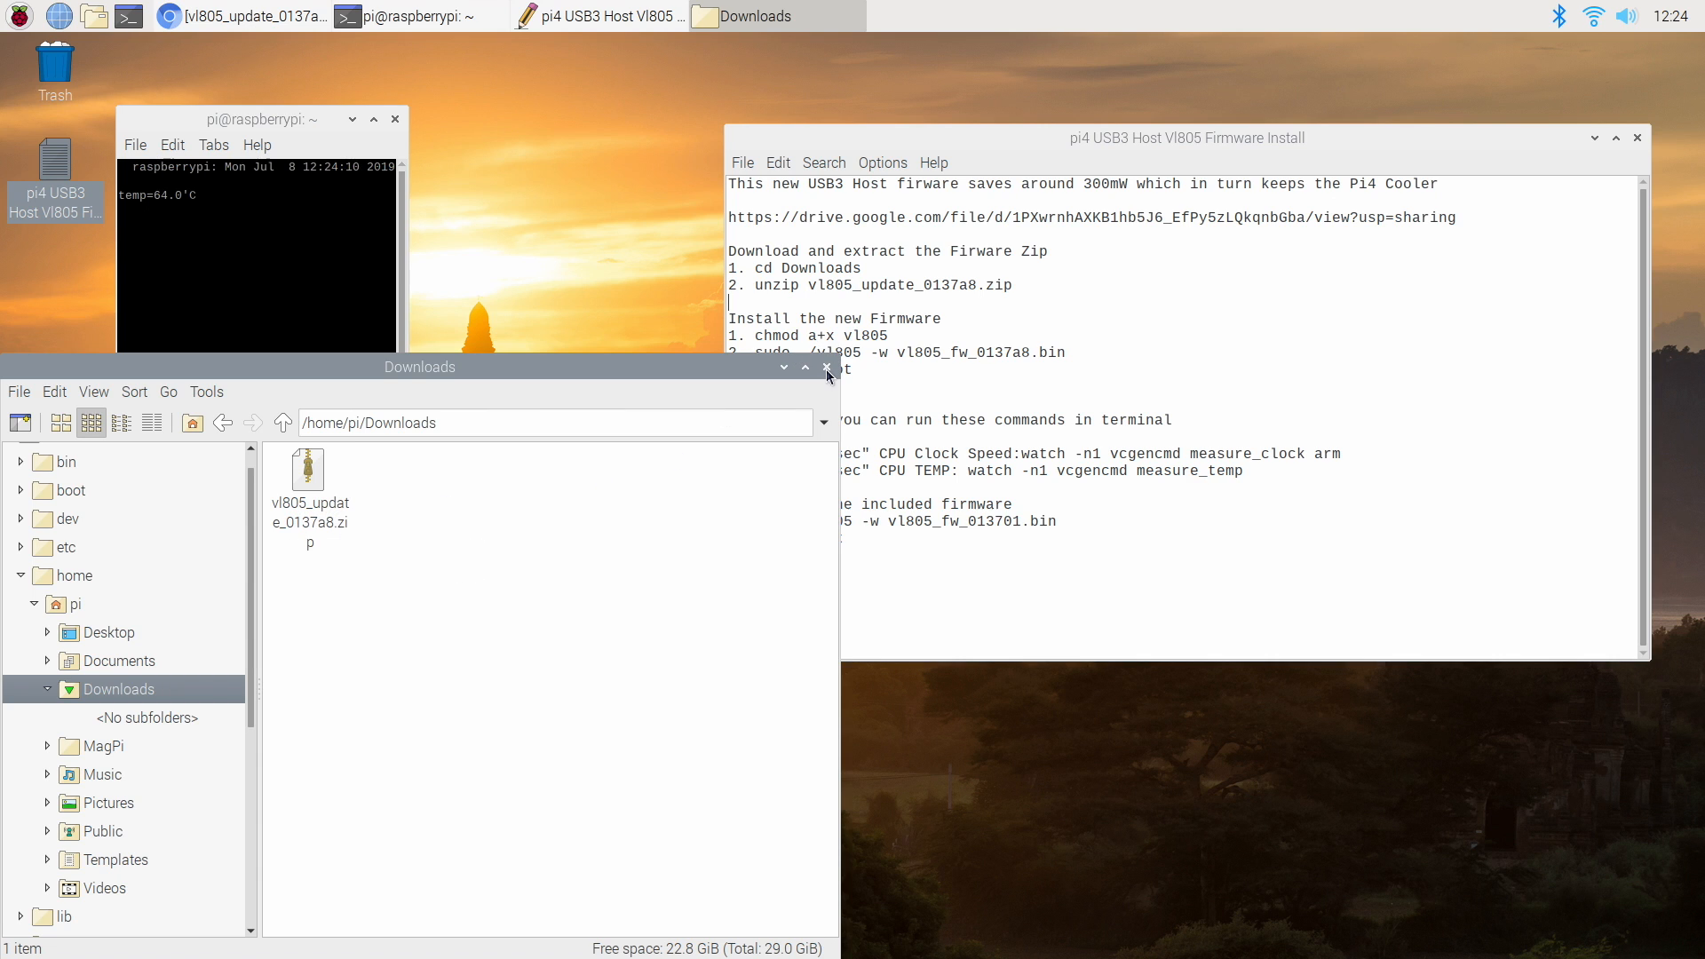
pyautogui.click(827, 369)
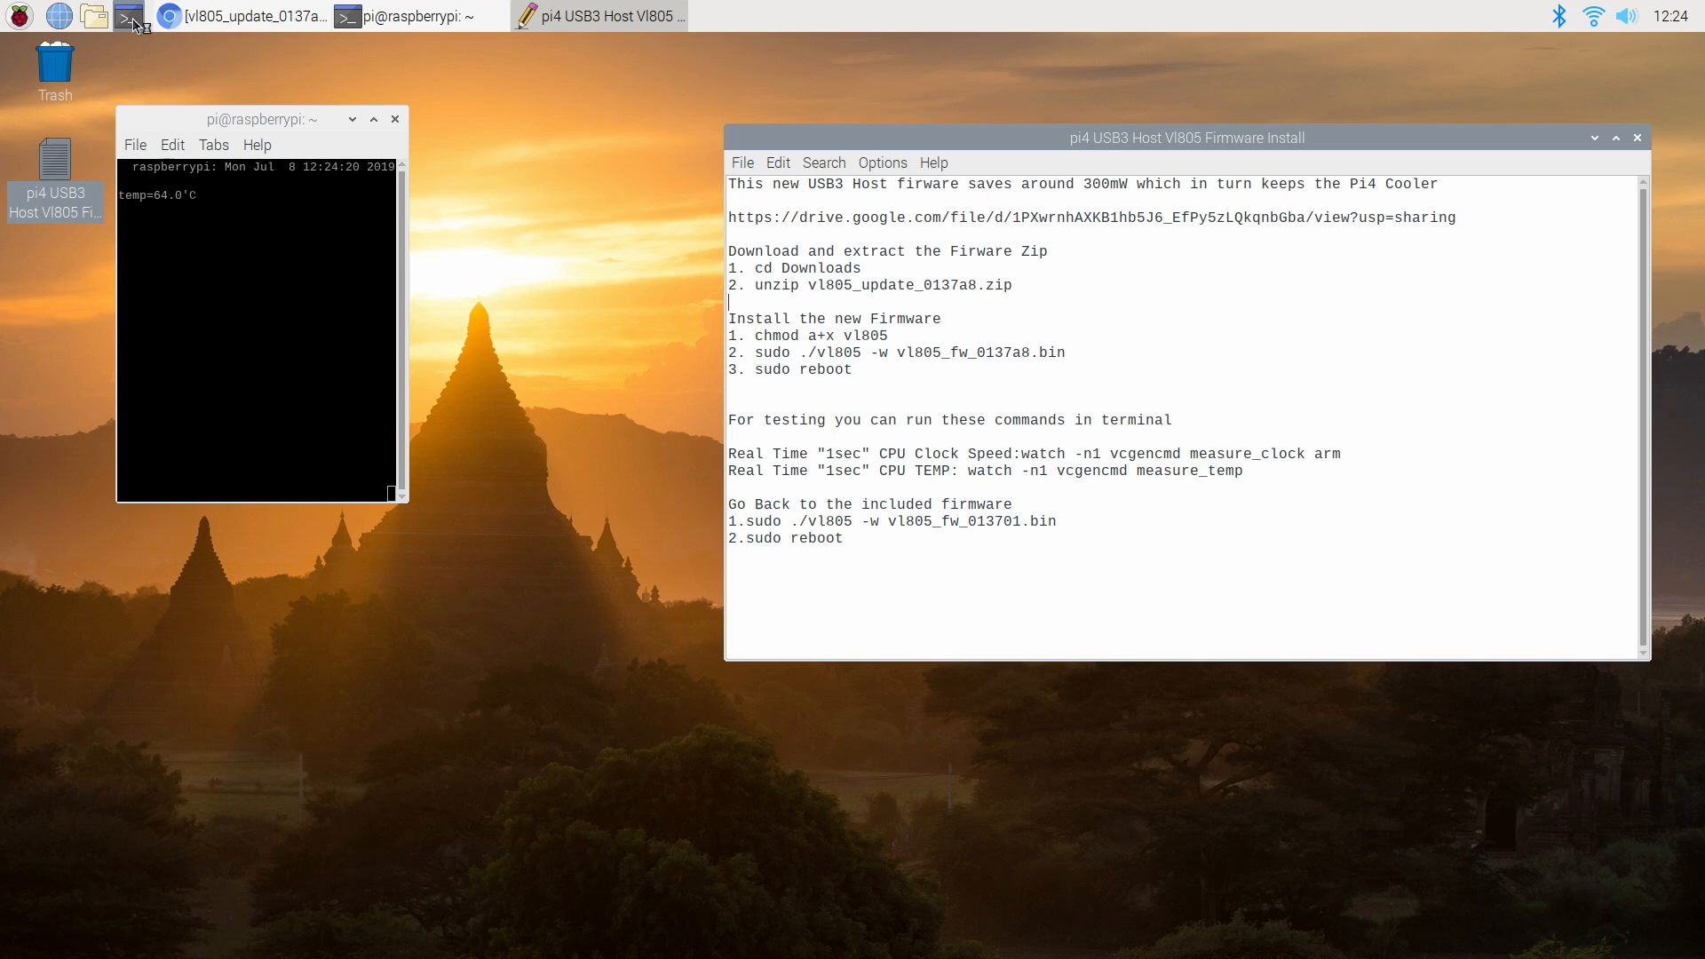
# - Open a new terminal, change to Downloads, and unzip vl805_update_0137a8.zip
pyautogui.click(127, 18)
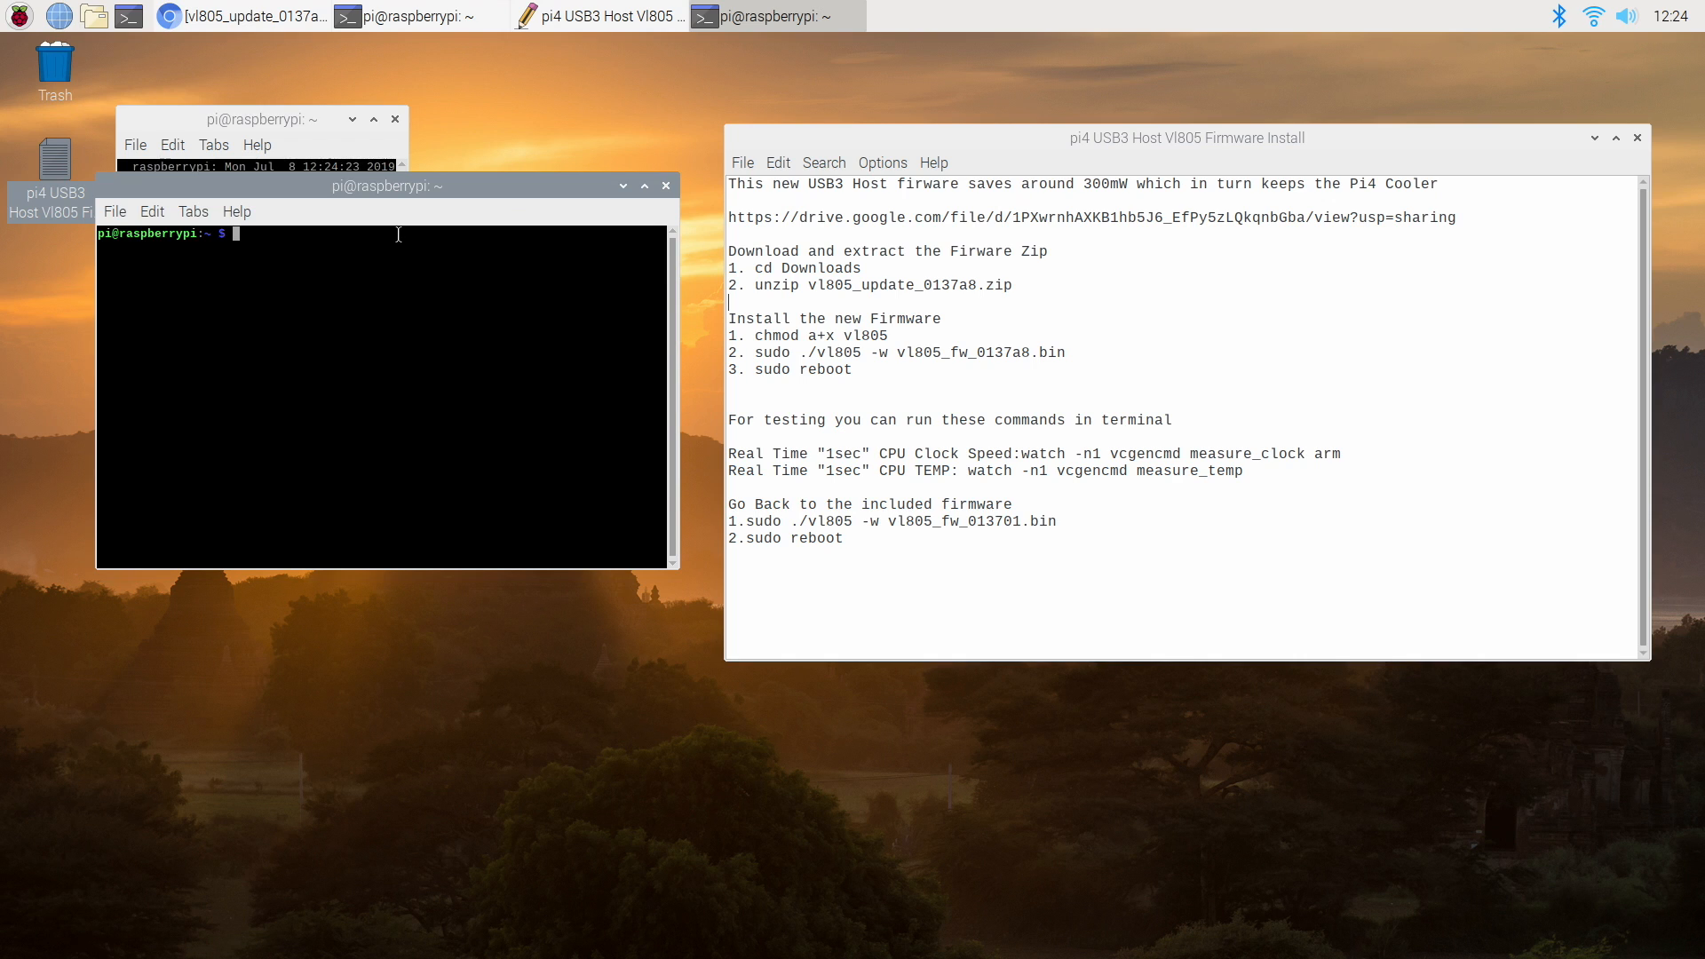
pyautogui.write('cd Downloads')
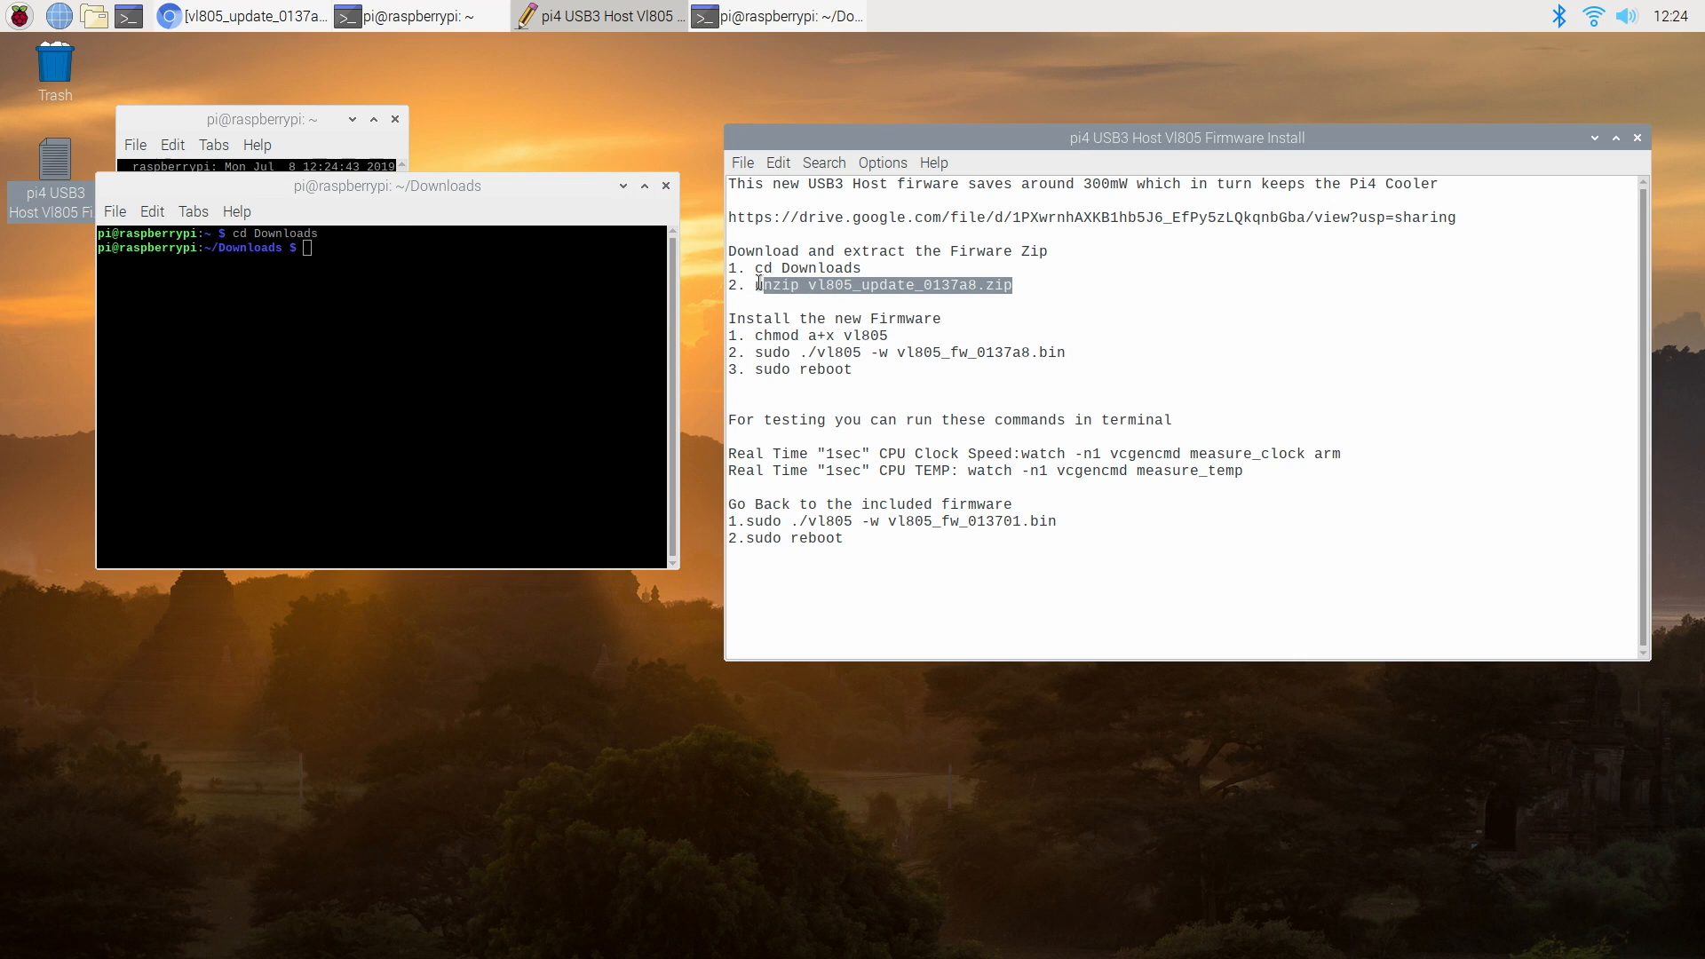
pyautogui.write('unzip vl805_update_0137a8.zip')
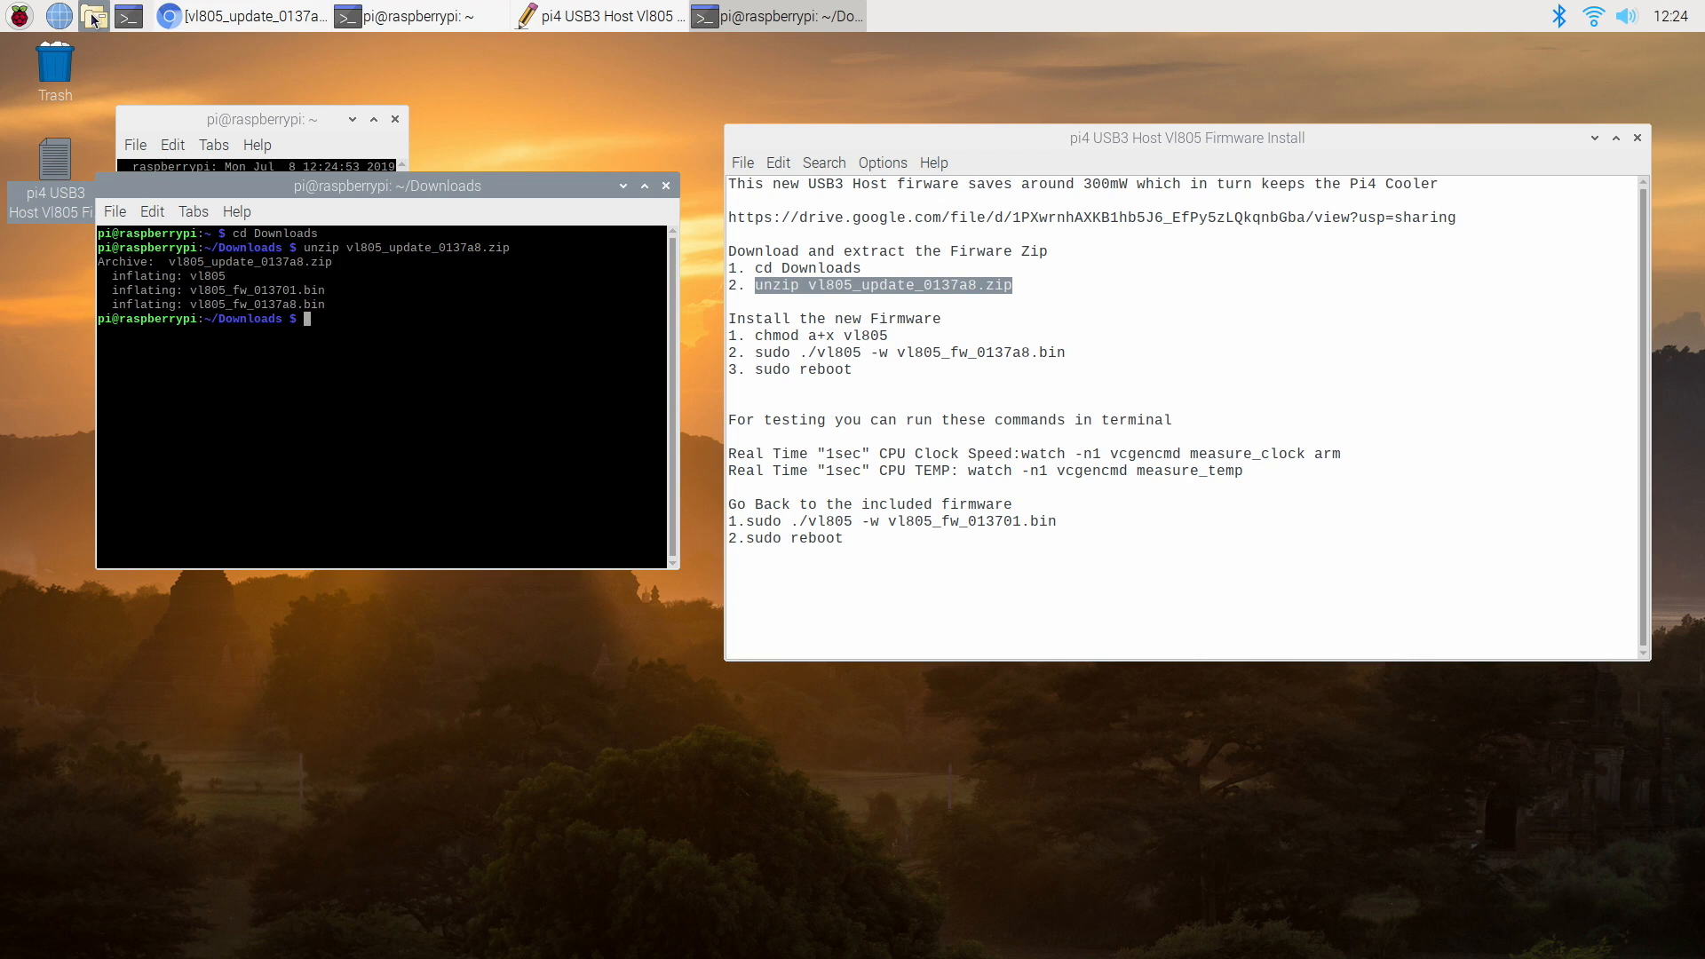
pyautogui.click(93, 20)
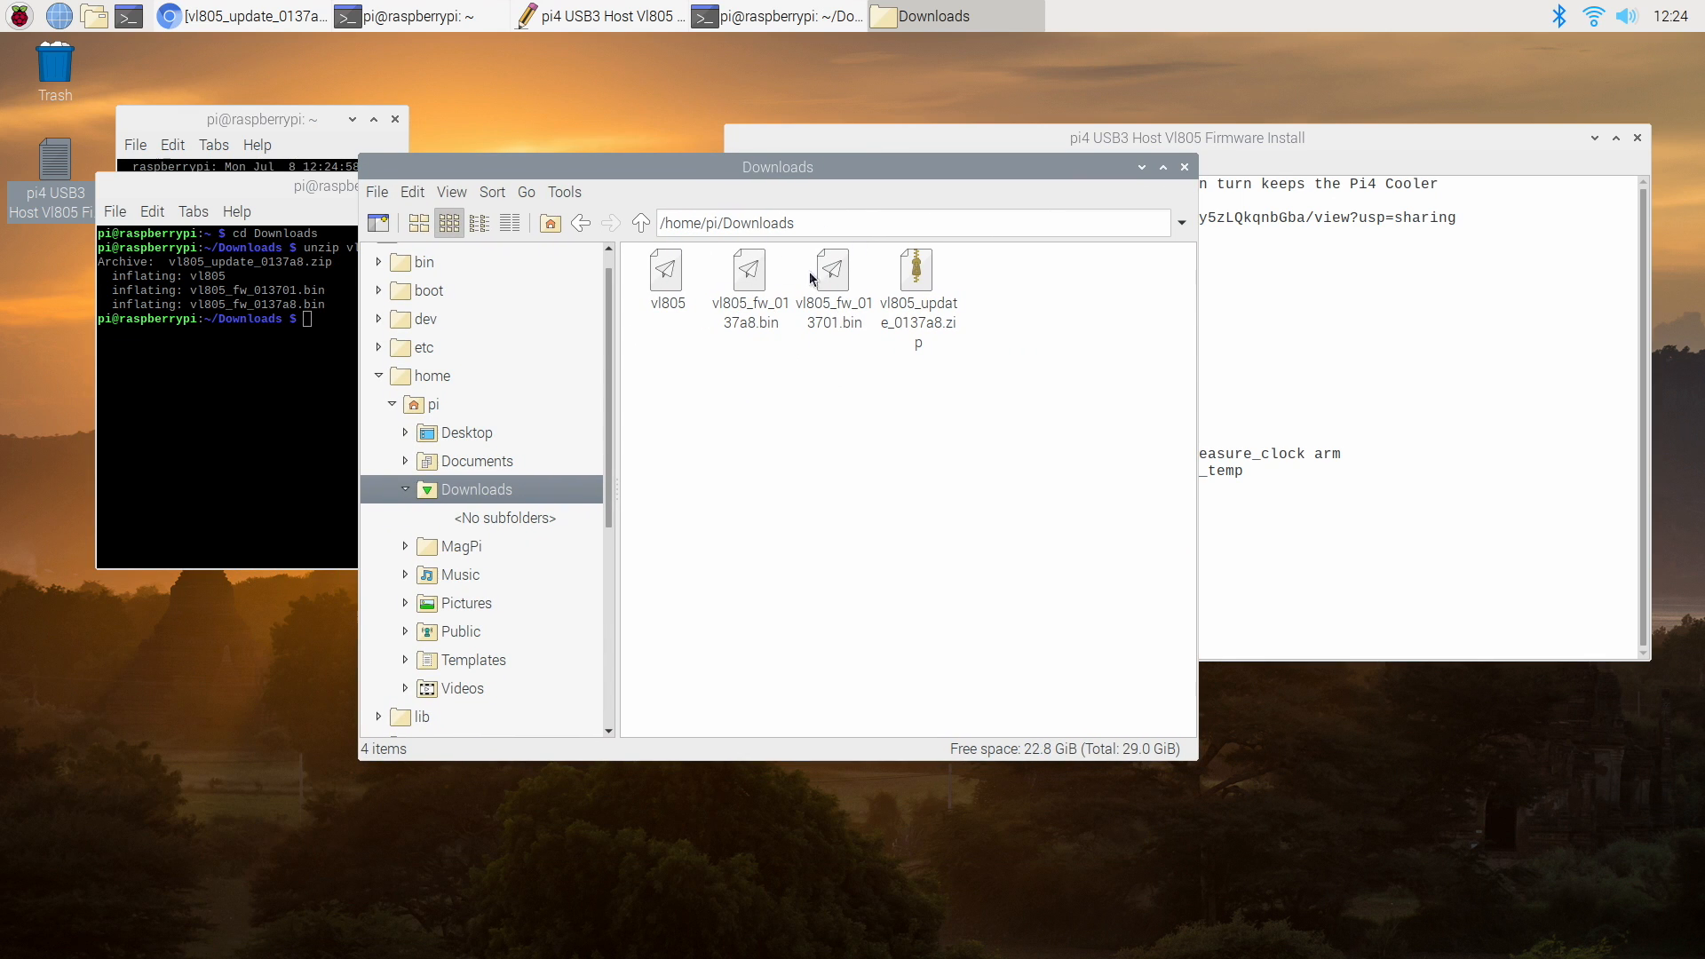
pyautogui.moveTo(853, 357)
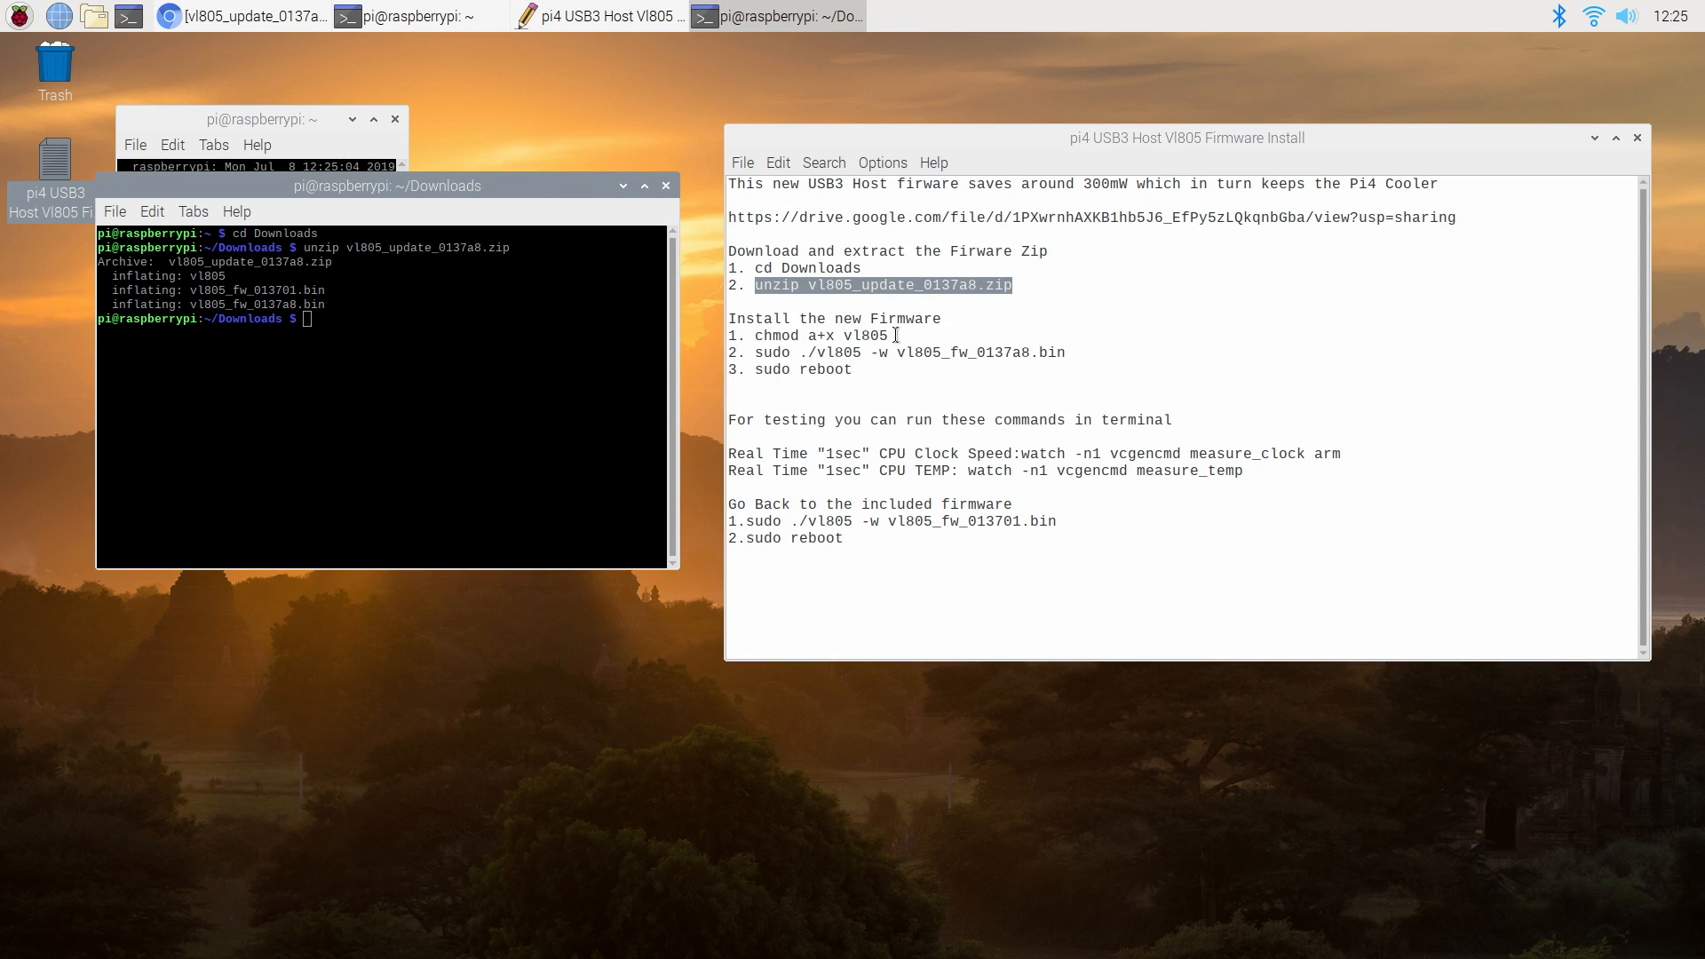
# - Paste 'chmod a+x vl805' from the notes into the terminal, then select the sudo ./vl805 line
pyautogui.doubleClick(808, 334)
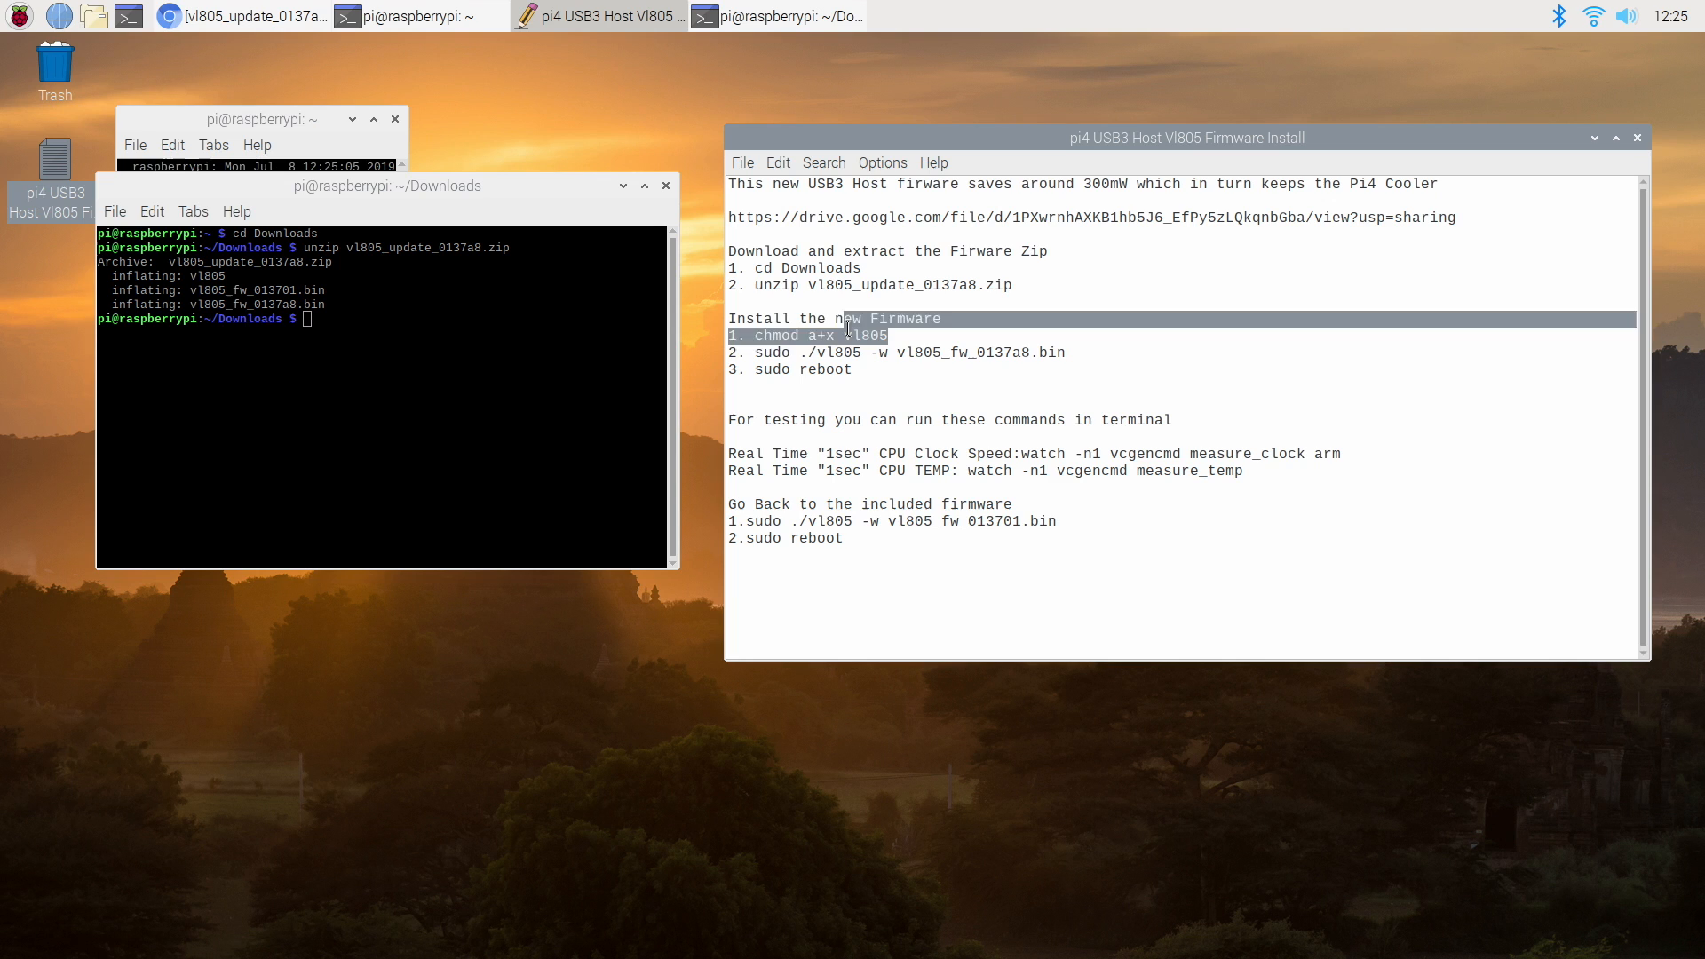
pyautogui.rightClick(809, 335)
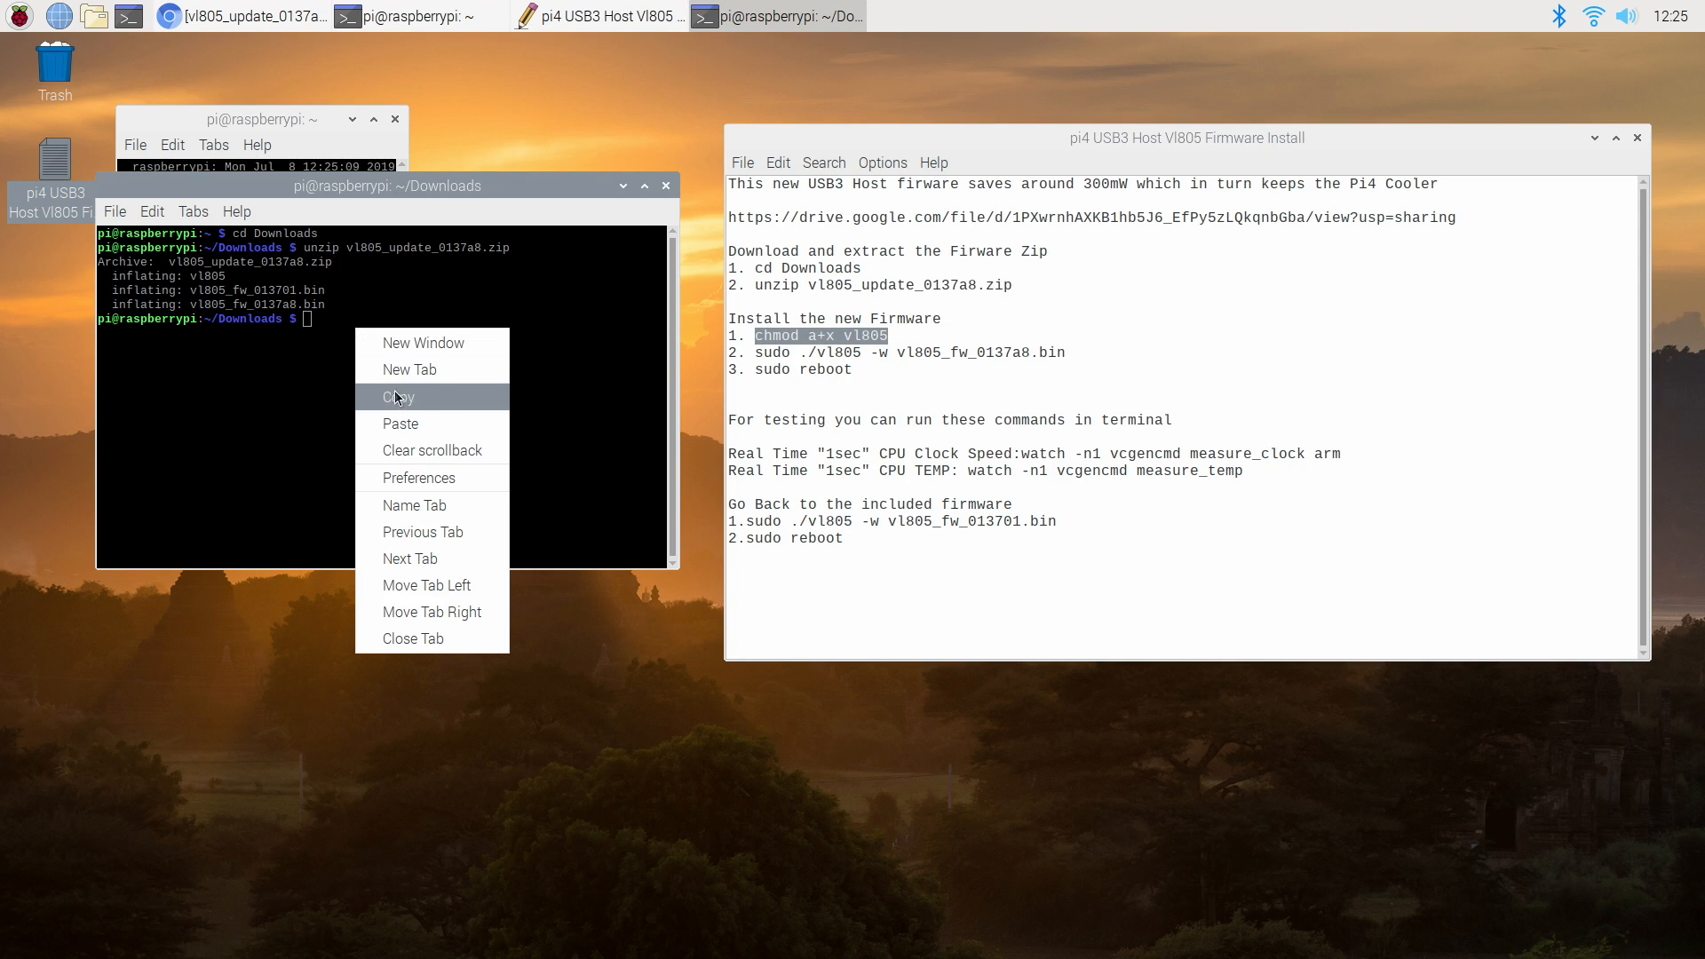
pyautogui.click(401, 425)
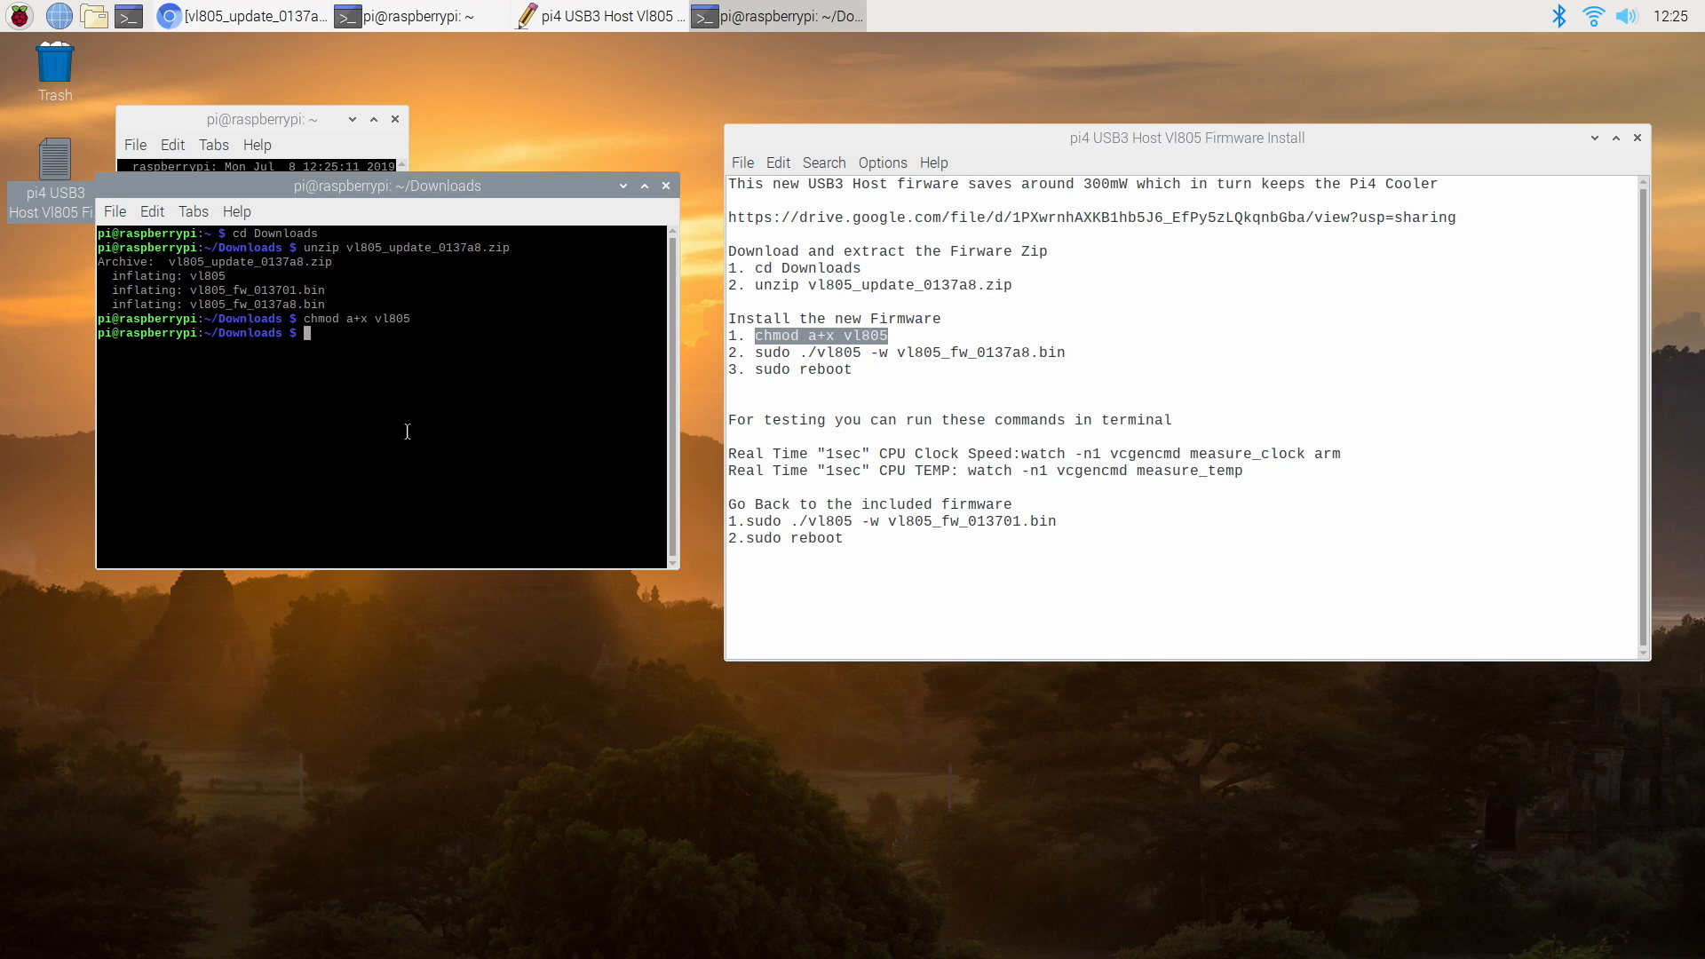
pyautogui.moveTo(1075, 349)
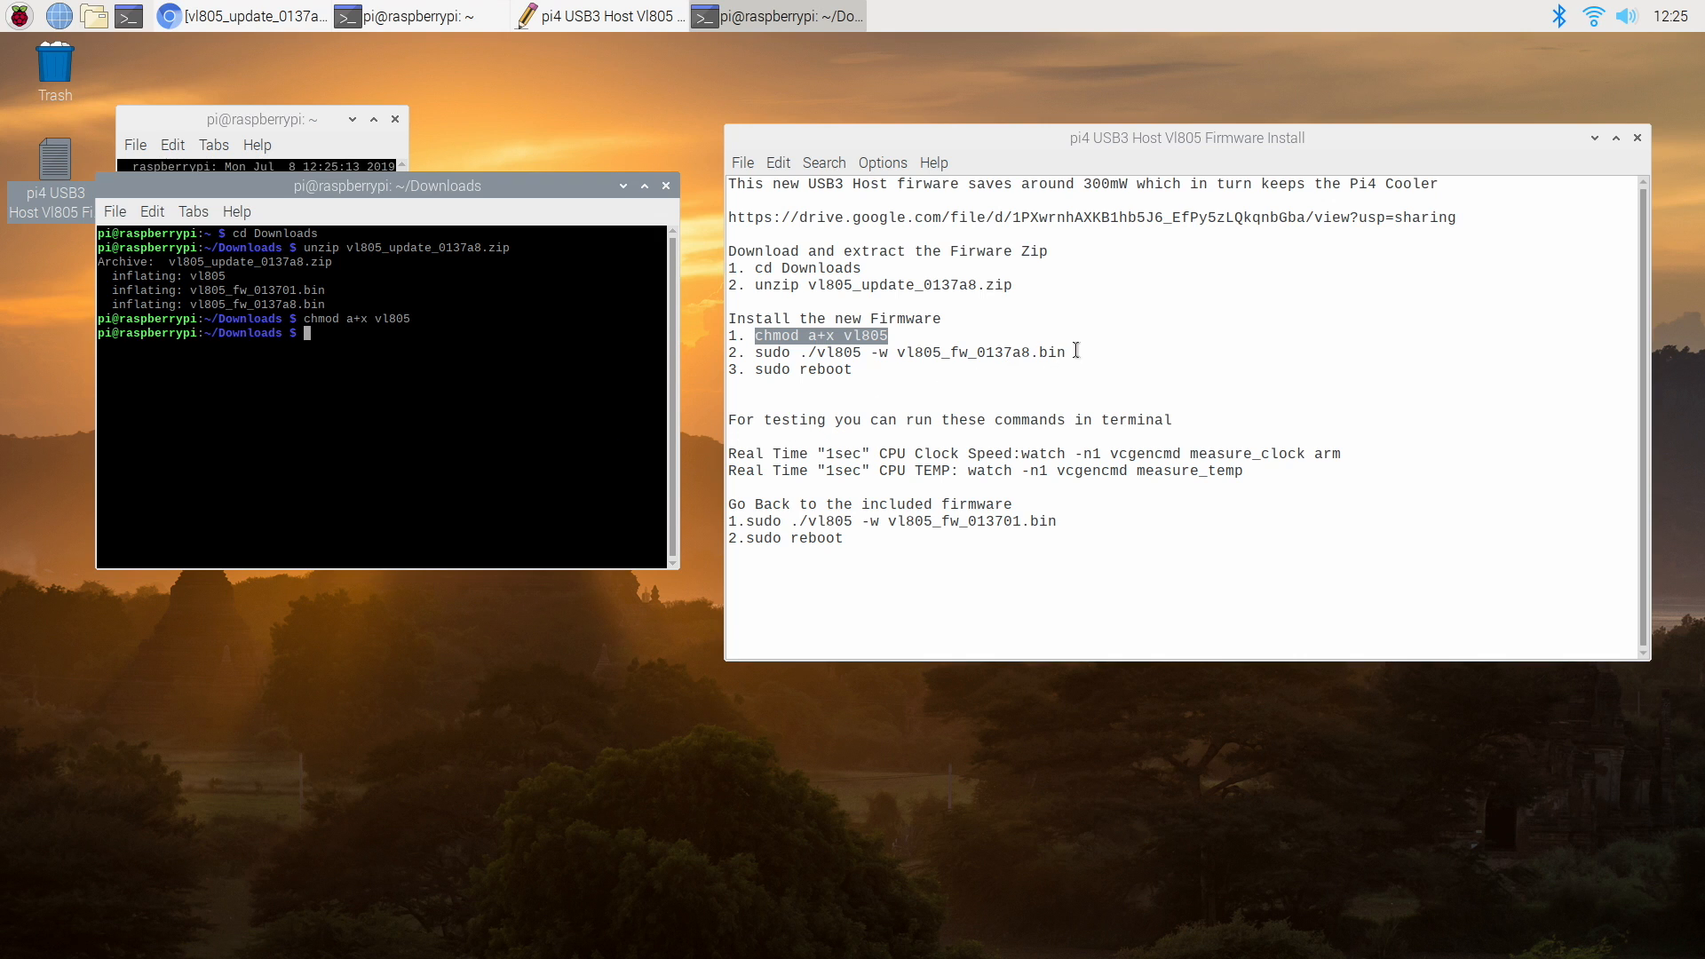
pyautogui.moveTo(755, 350); pyautogui.dragTo(1067, 350)
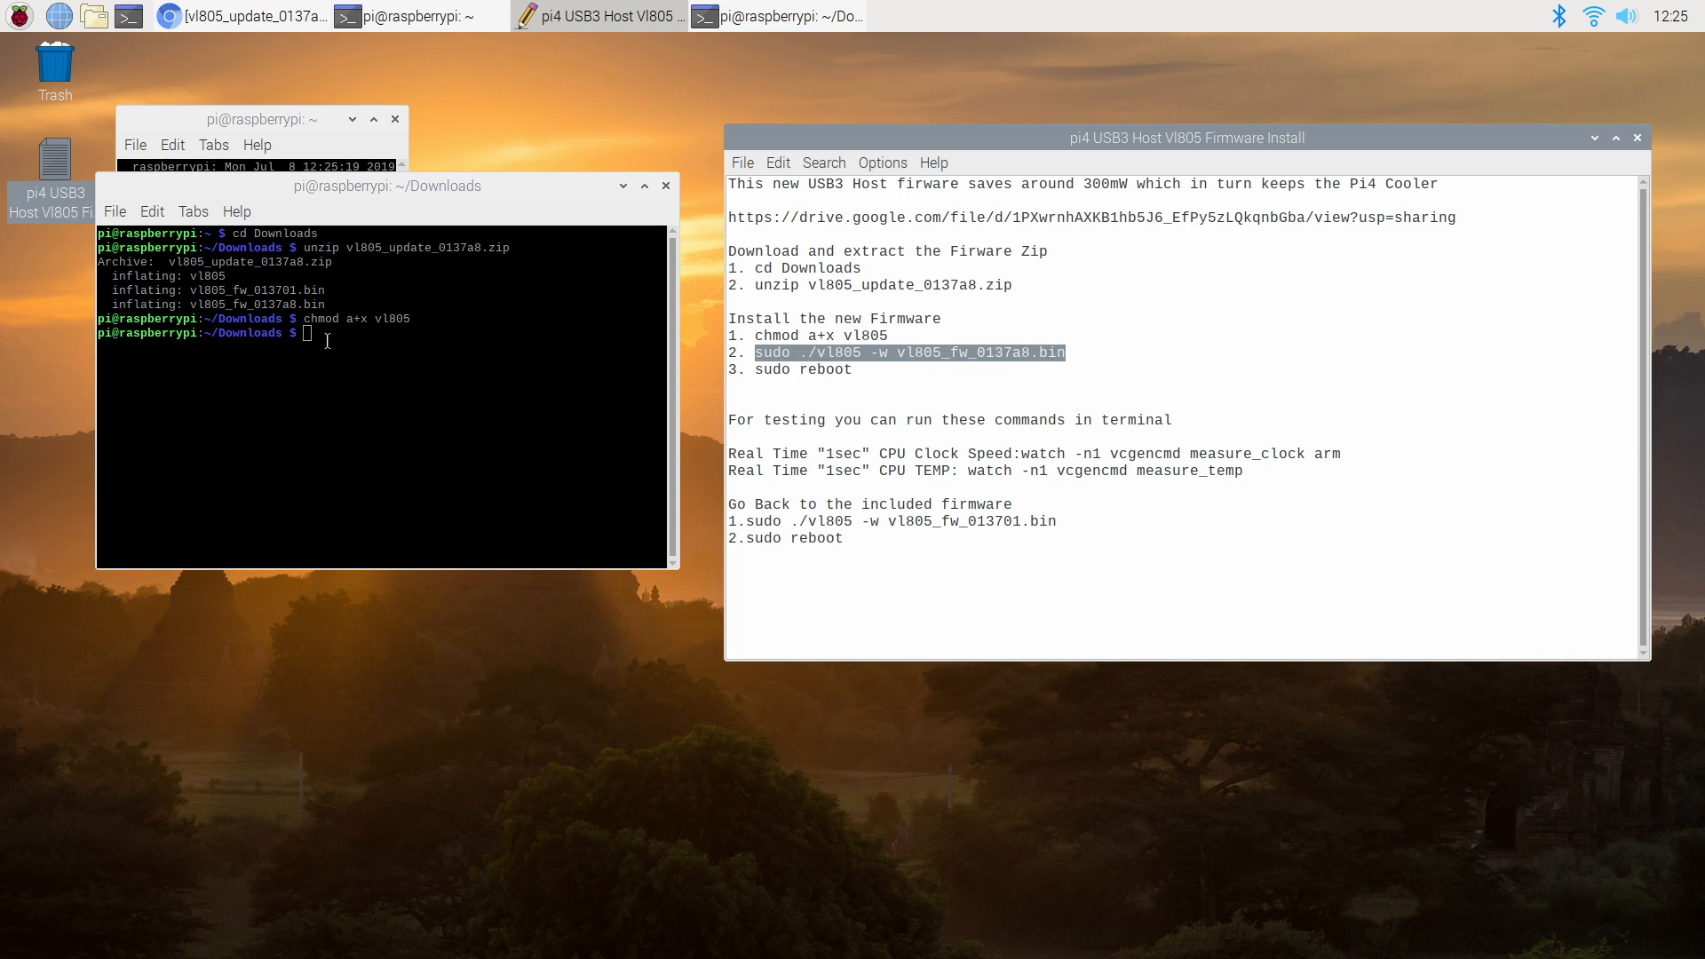
pyautogui.write('sudo ./vl805 -w vl805_fw_0137a8.bin')
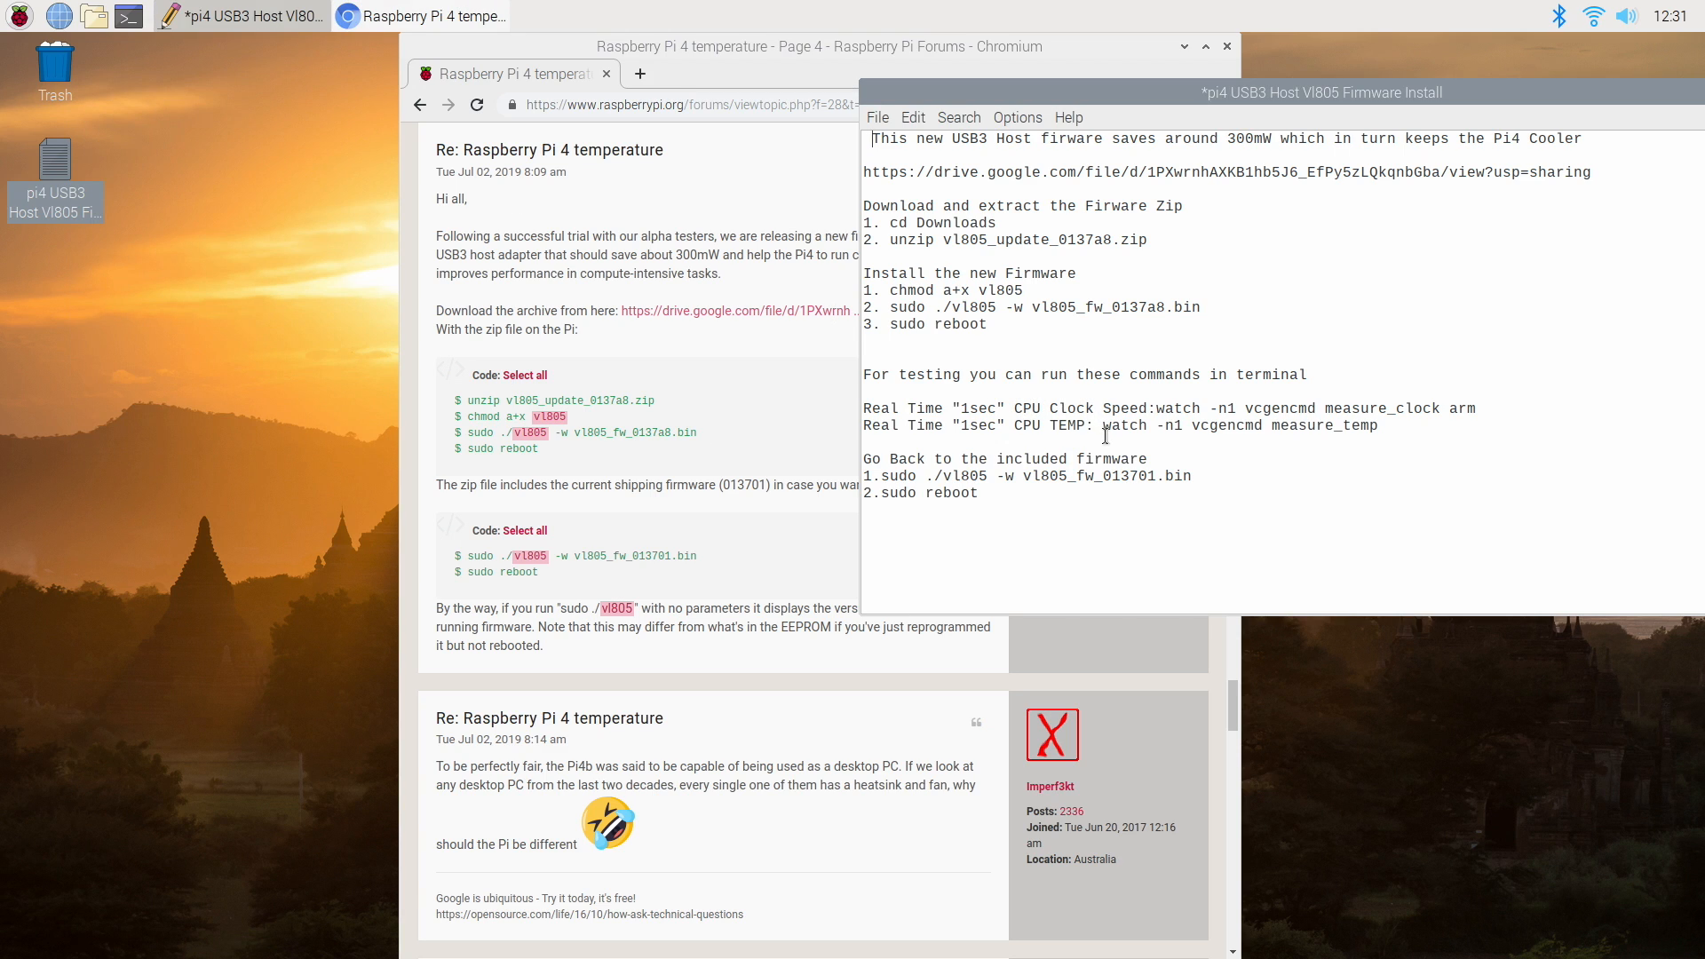
pyautogui.moveTo(1113, 425)
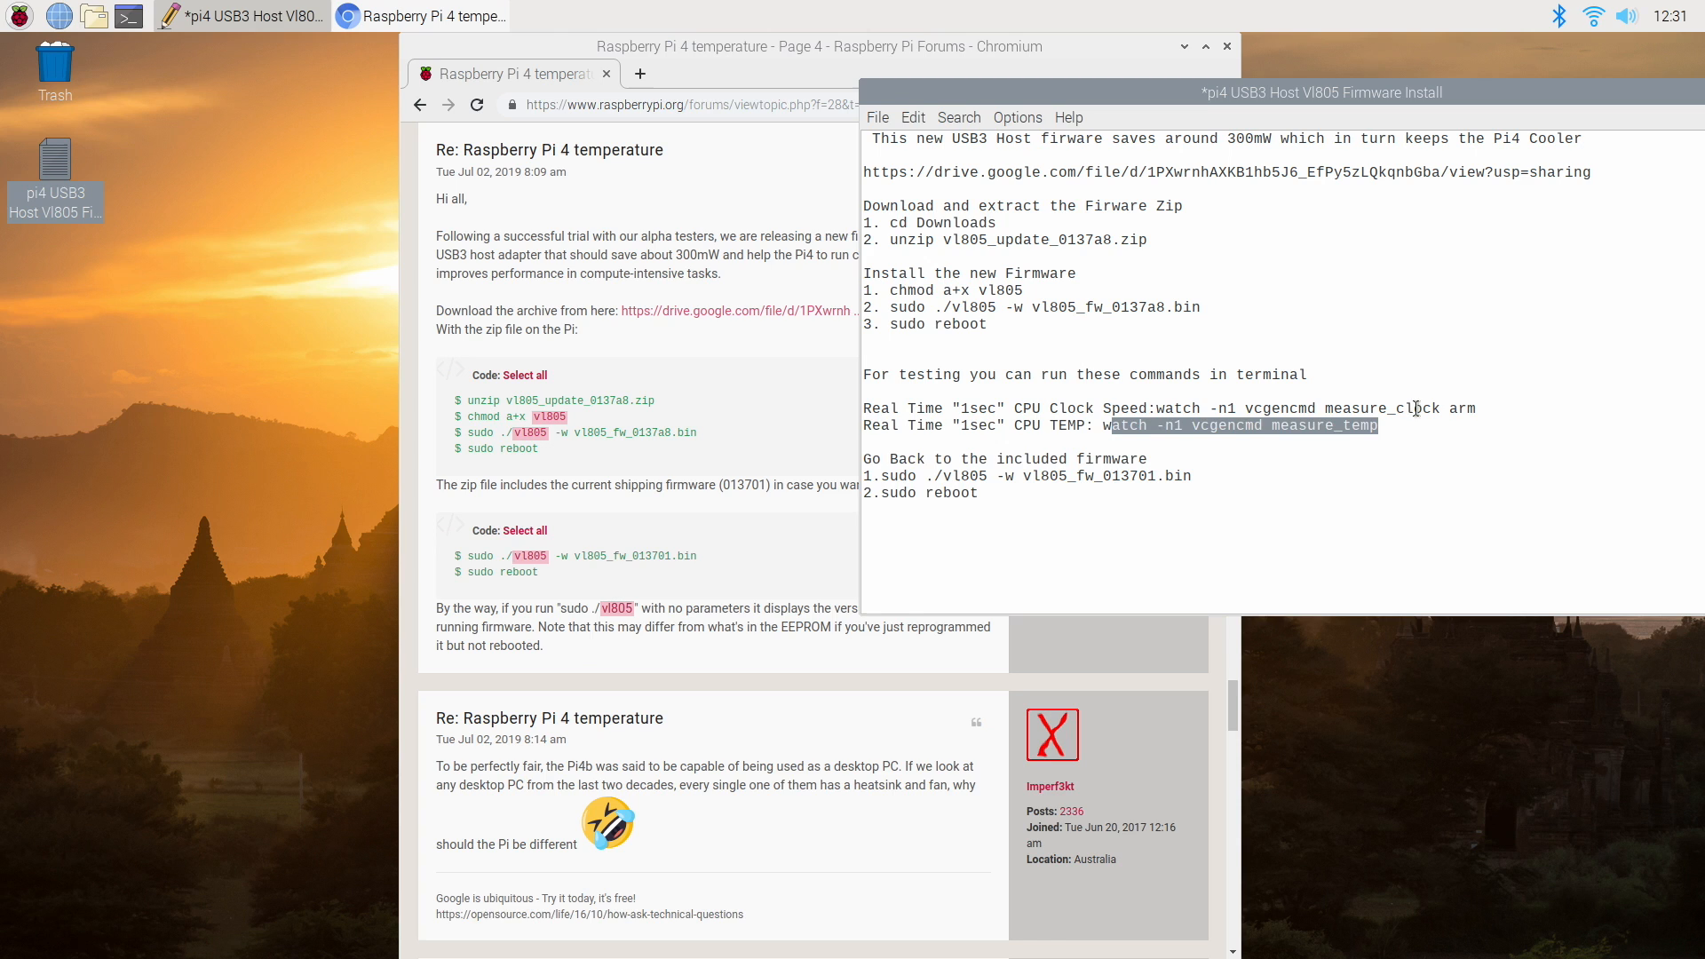
pyautogui.moveTo(128, 16)
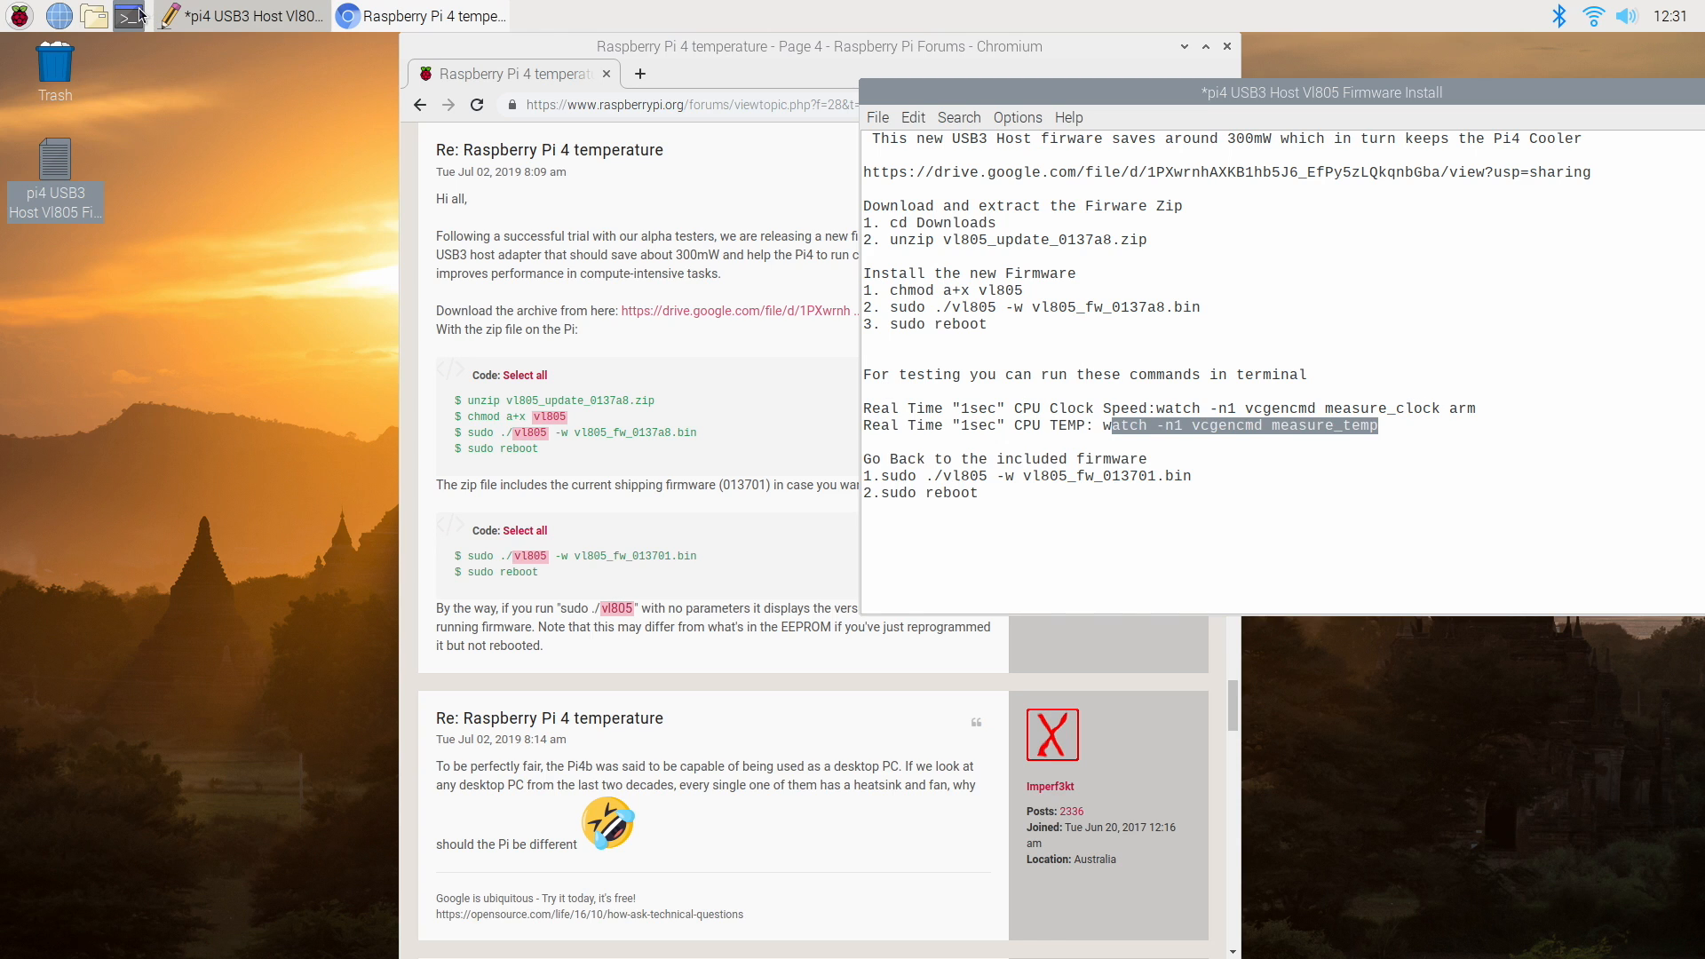
# - Open a fresh terminal and enter 'watch -n1 vcgencmd measure_temp'
pyautogui.click(130, 15)
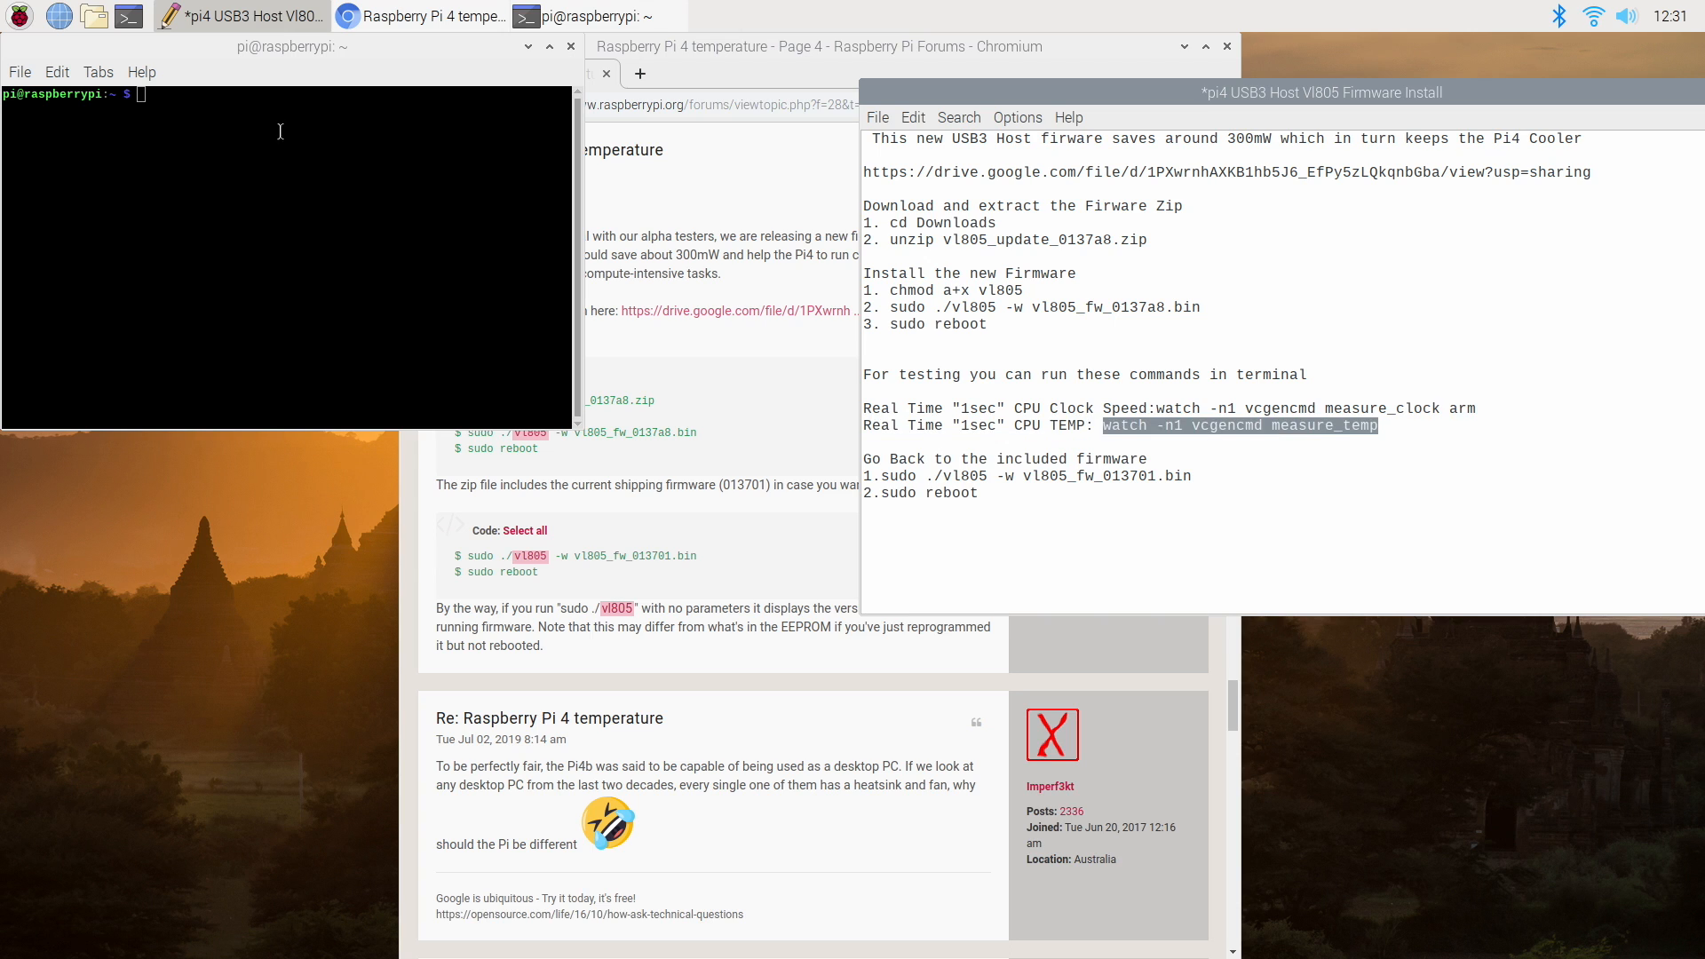
pyautogui.write('watch -n1 vcgencmd measure_temp')
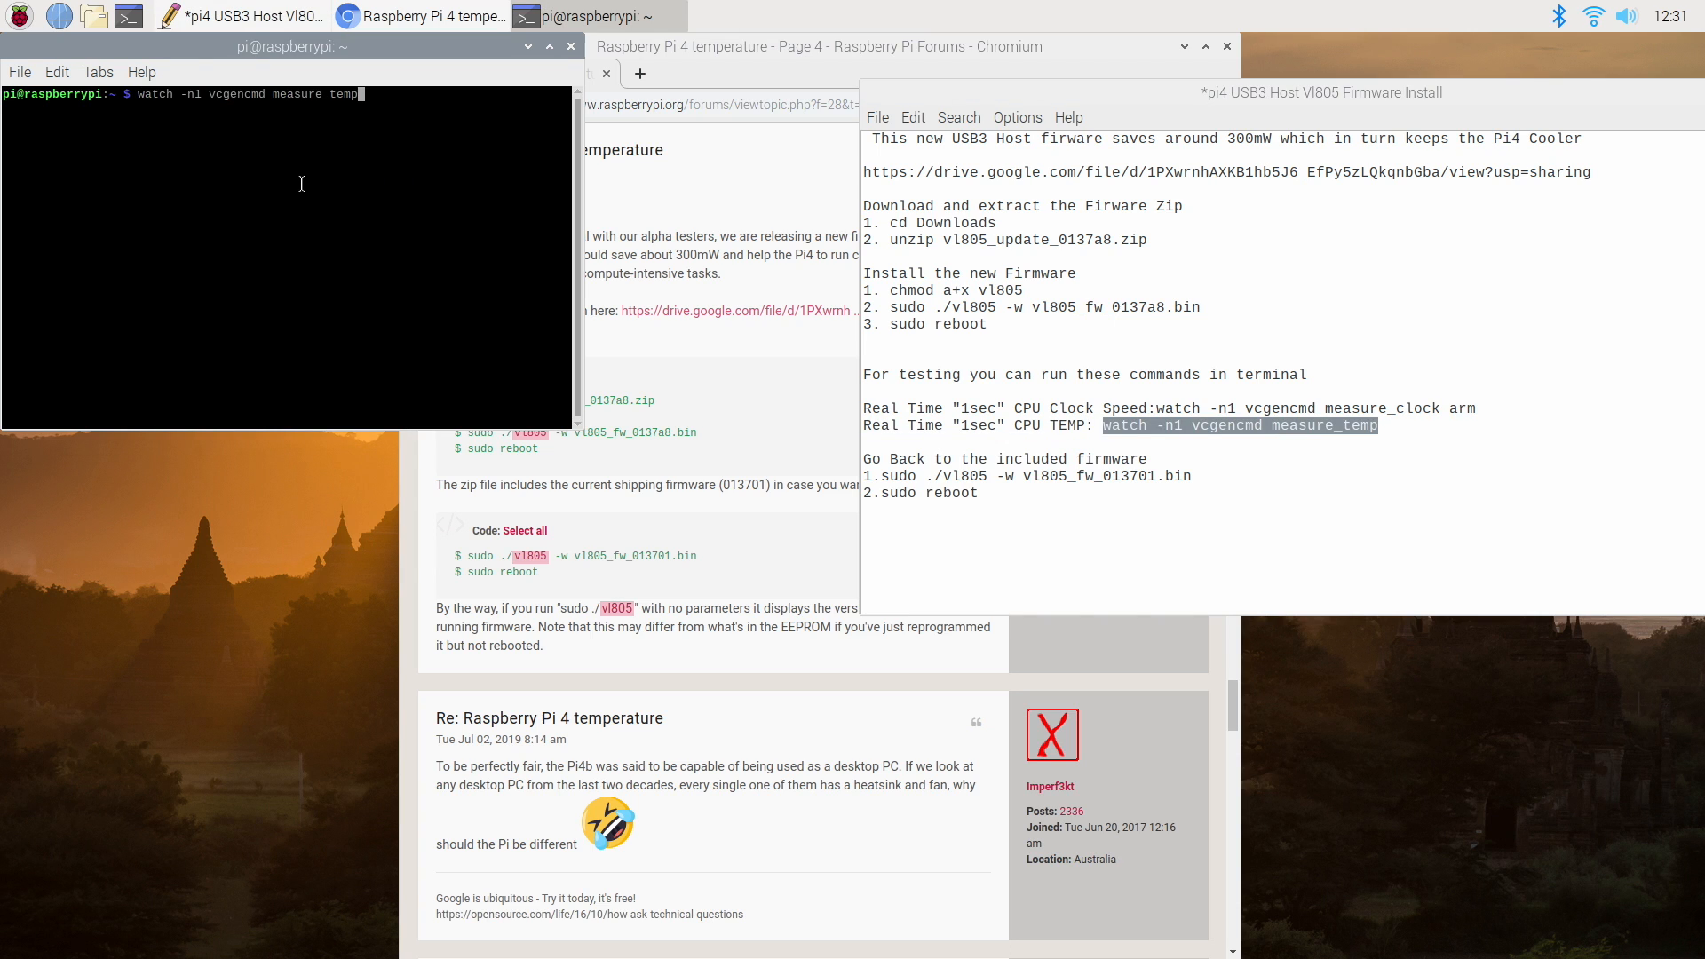